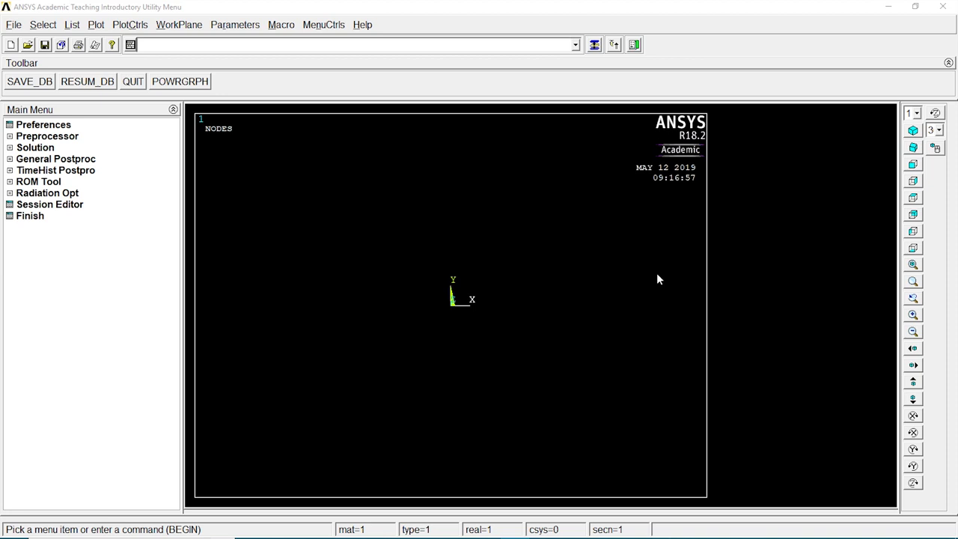
Clear the database and start a new session without reading a start file.
{"action": "left_click", "coordinate": [12, 24]}
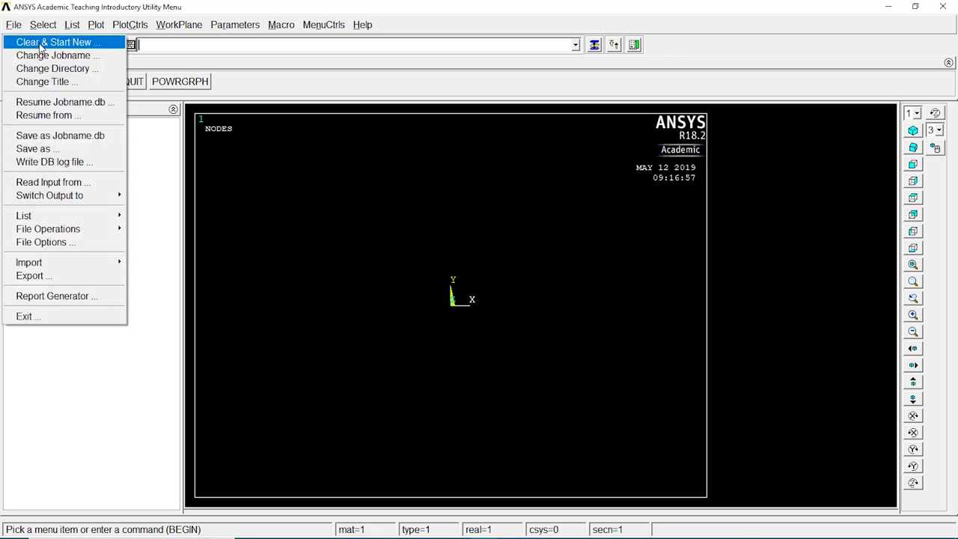
{"action": "left_click", "coordinate": [55, 42]}
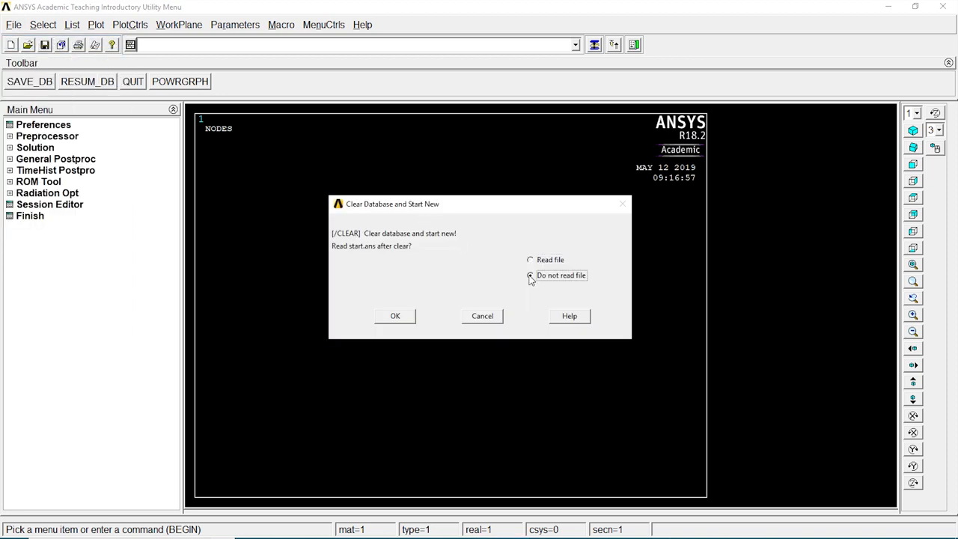
{"action": "left_click", "coordinate": [395, 314]}
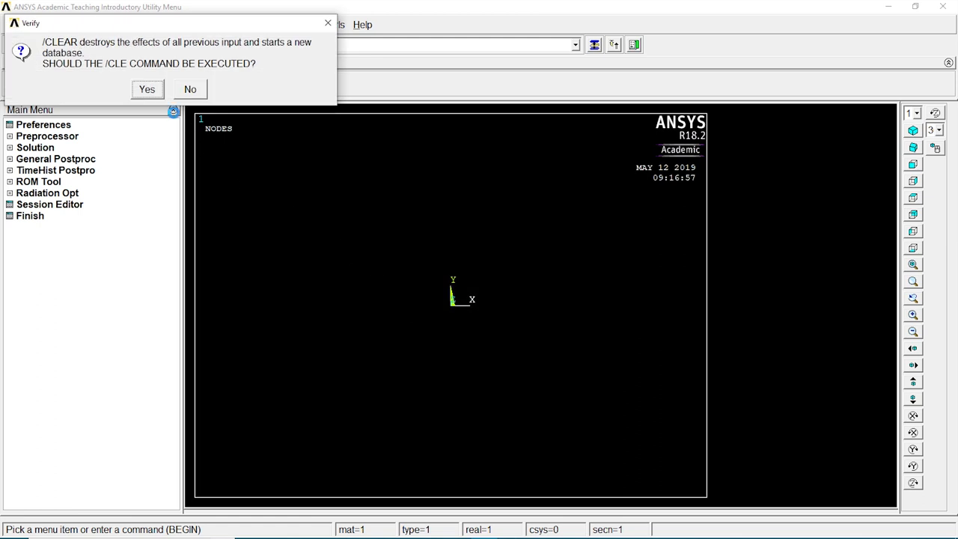
{"action": "left_click", "coordinate": [147, 90]}
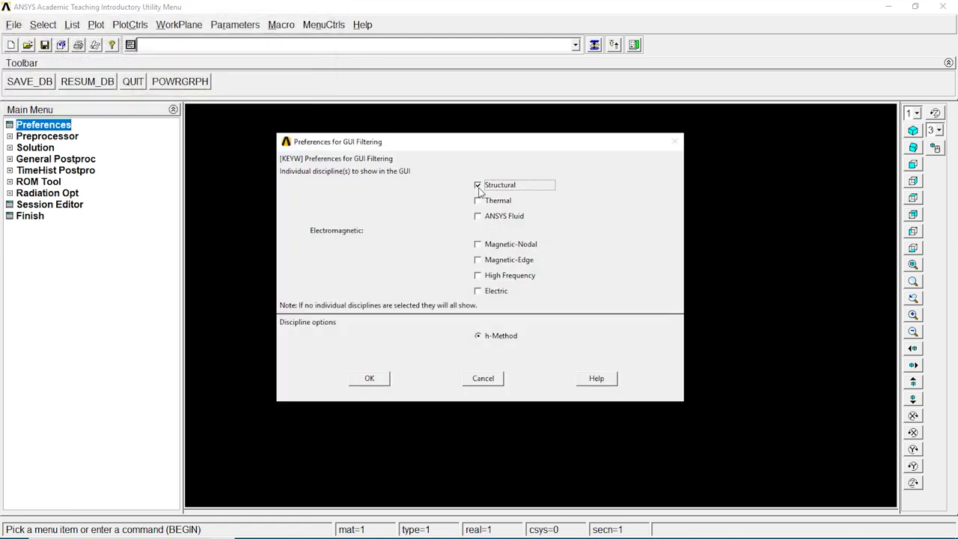
Filter the GUI to Structural and define element type 1 as 2-node BEAM188.
{"action": "left_click", "coordinate": [369, 377]}
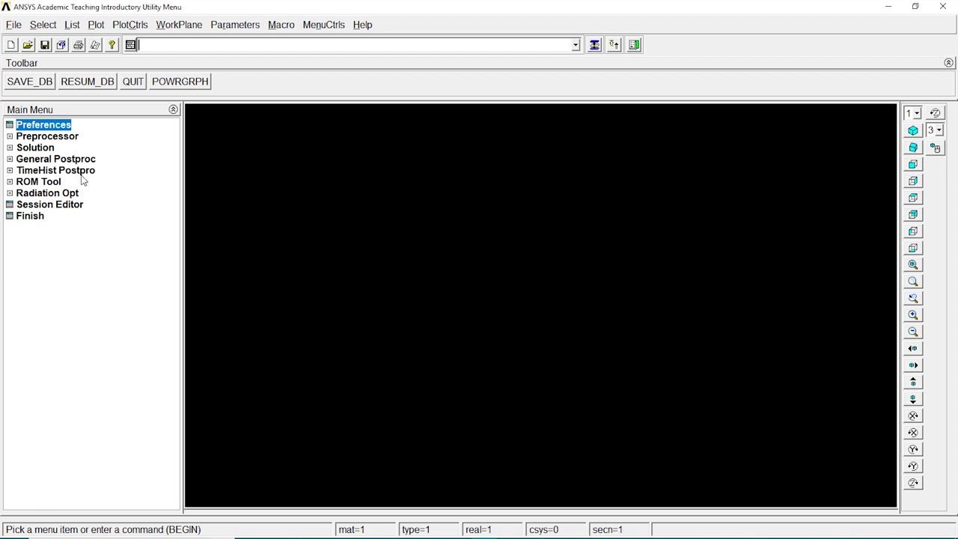
{"action": "left_click", "coordinate": [48, 134]}
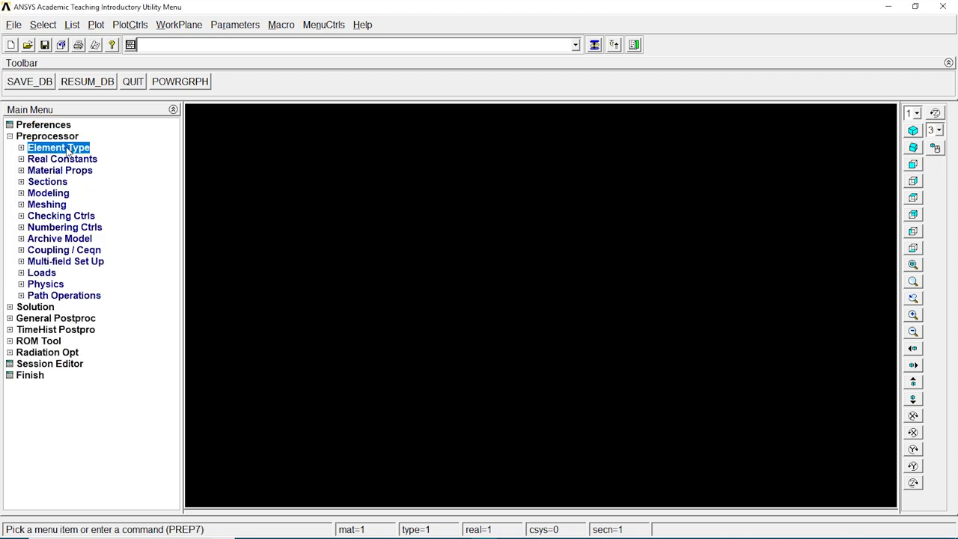
{"action": "left_click", "coordinate": [59, 148]}
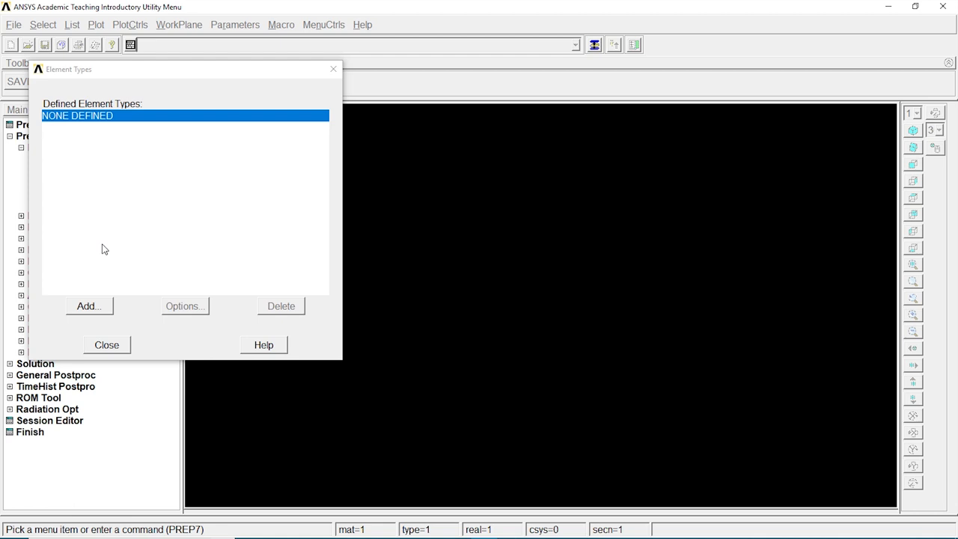
{"action": "left_click", "coordinate": [88, 305]}
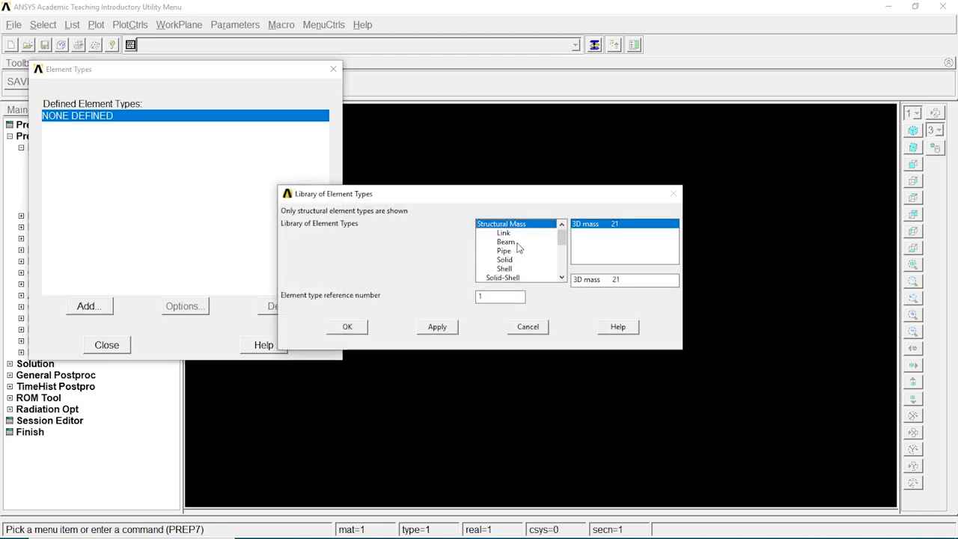
{"action": "left_click", "coordinate": [506, 241]}
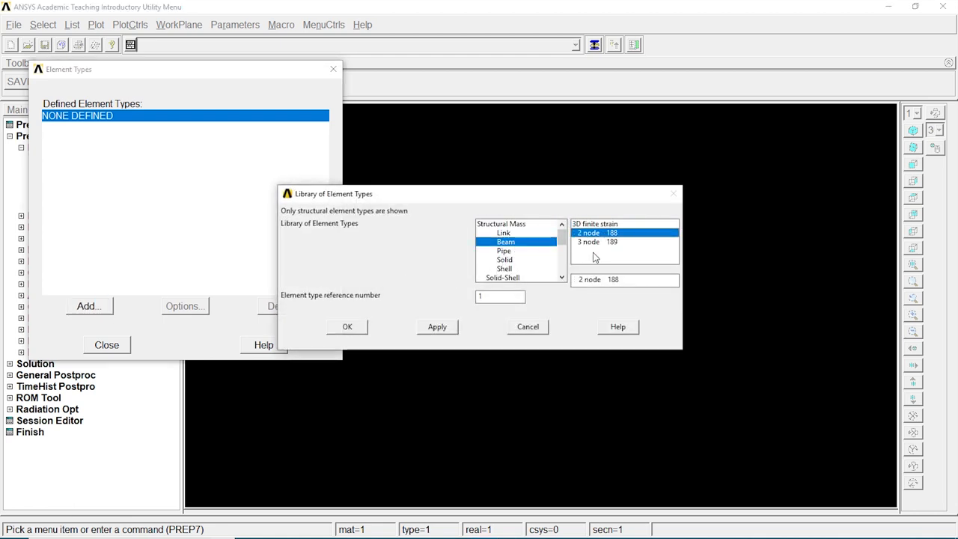
{"action": "left_click", "coordinate": [348, 326]}
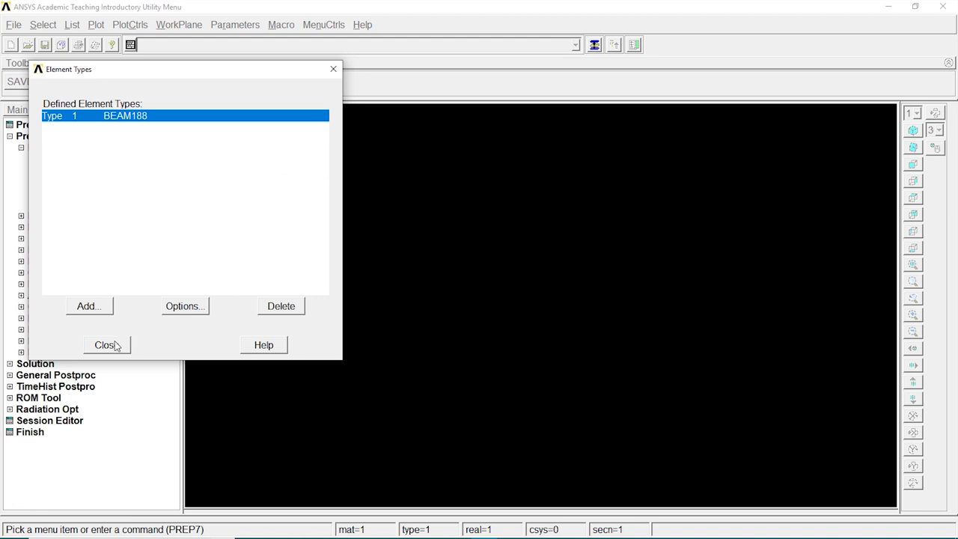
{"action": "left_click", "coordinate": [104, 344]}
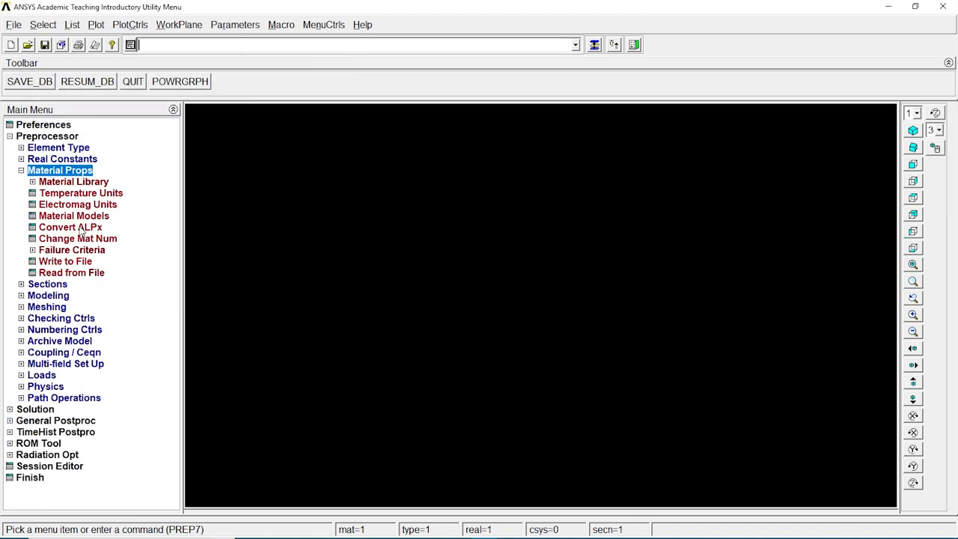
Define material 1 as linear isotropic with EX 2e11 and PRXY 0.3.
{"action": "left_click", "coordinate": [73, 215]}
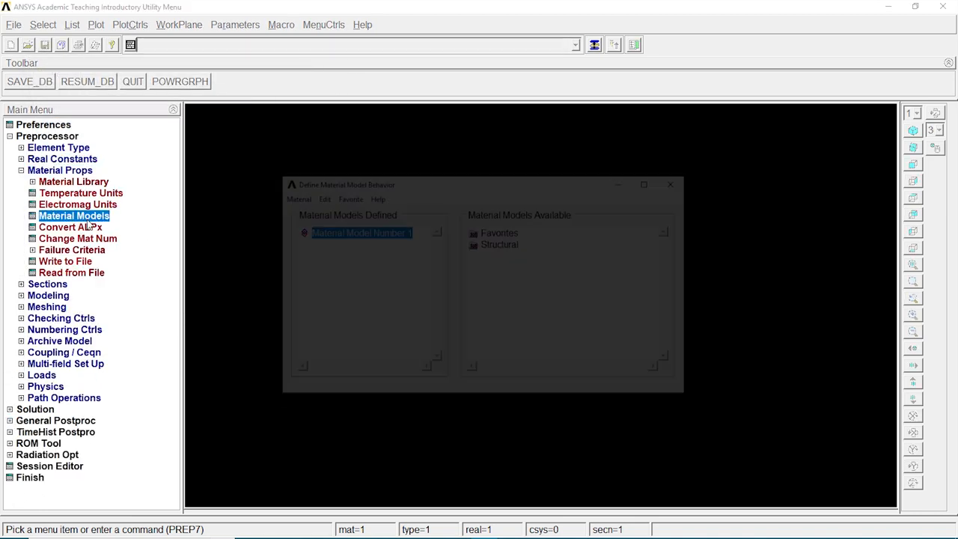
{"action": "double_click", "coordinate": [500, 244]}
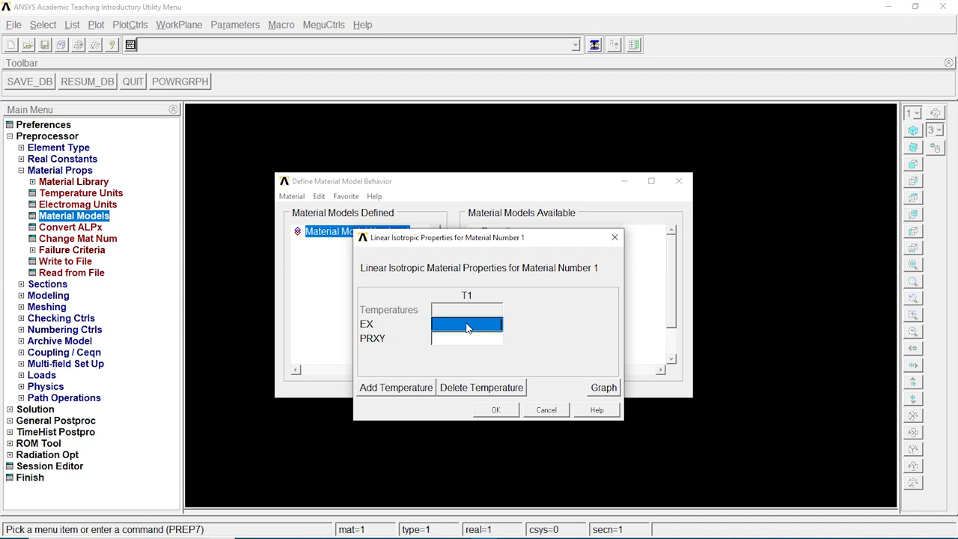
{"action": "type", "text": "2e1"}
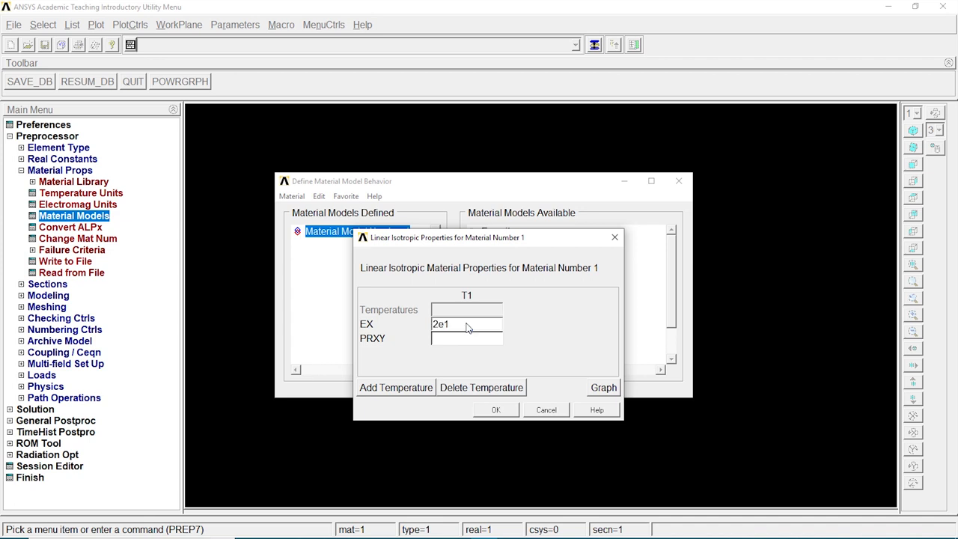
{"action": "type", "text": "0.3"}
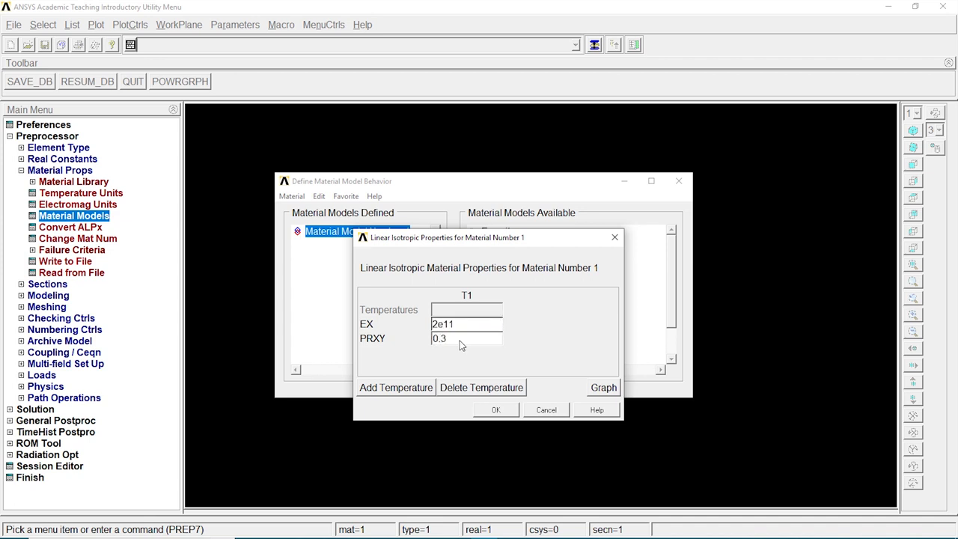
{"action": "left_click", "coordinate": [496, 411]}
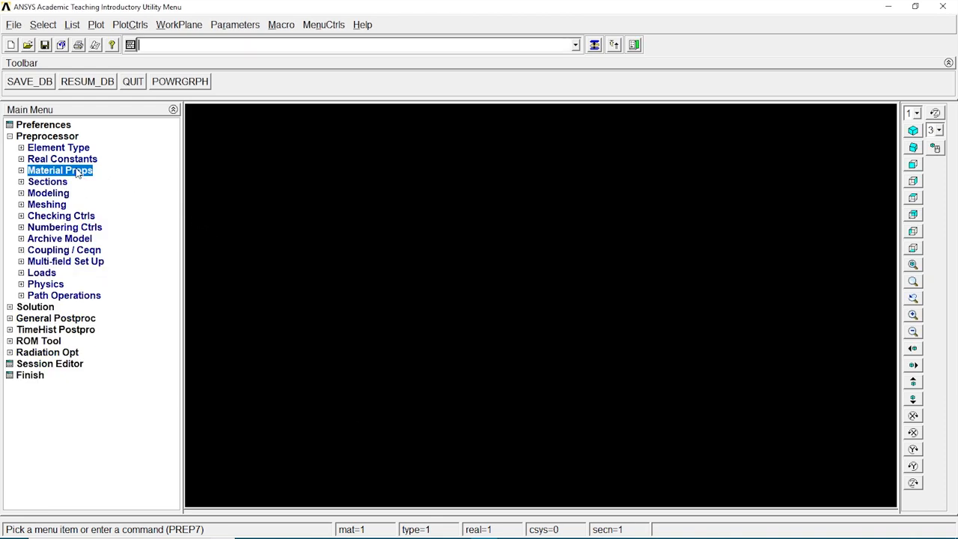
Define beam section 1 as a rectangle with width B 0.1.
{"action": "left_click", "coordinate": [48, 182]}
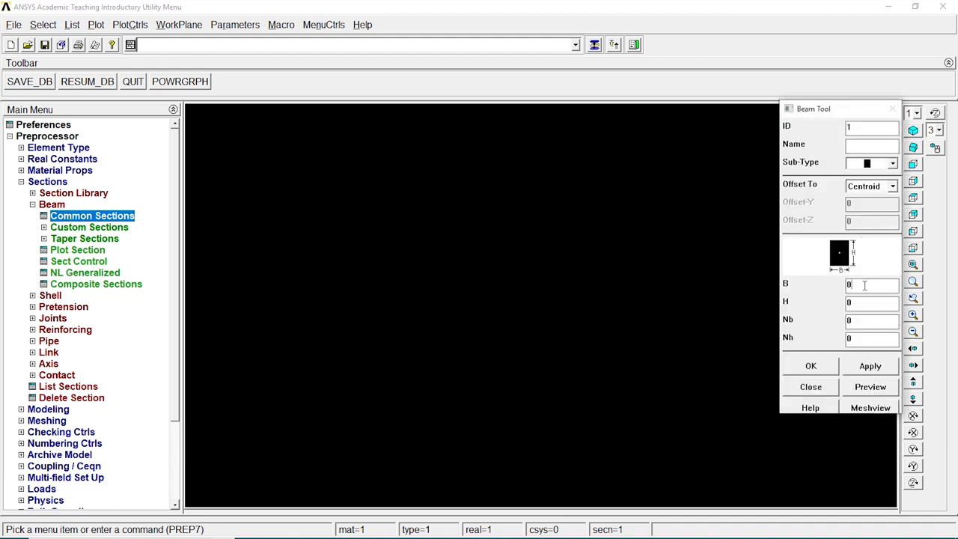
{"action": "type", "text": "0.1"}
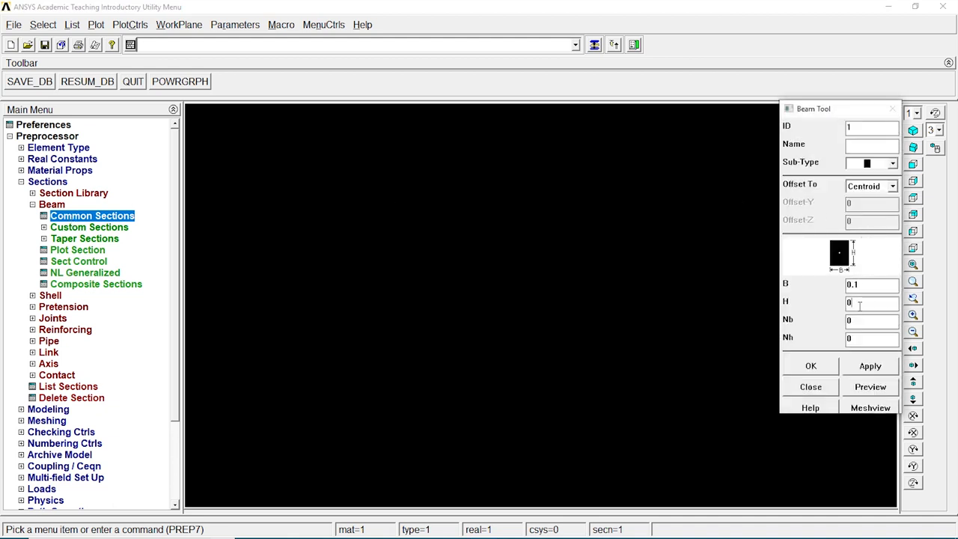
{"action": "left_click", "coordinate": [812, 387]}
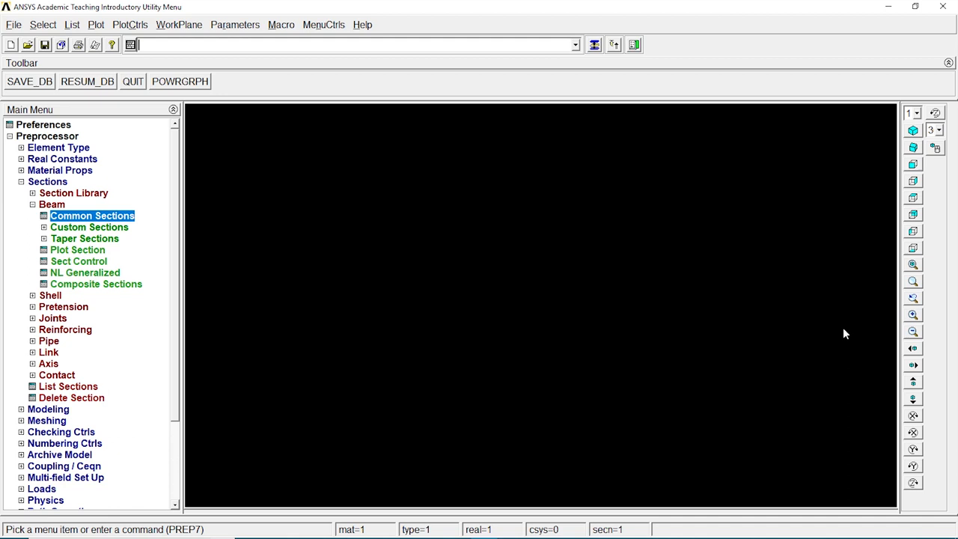
{"action": "left_click", "coordinate": [48, 181]}
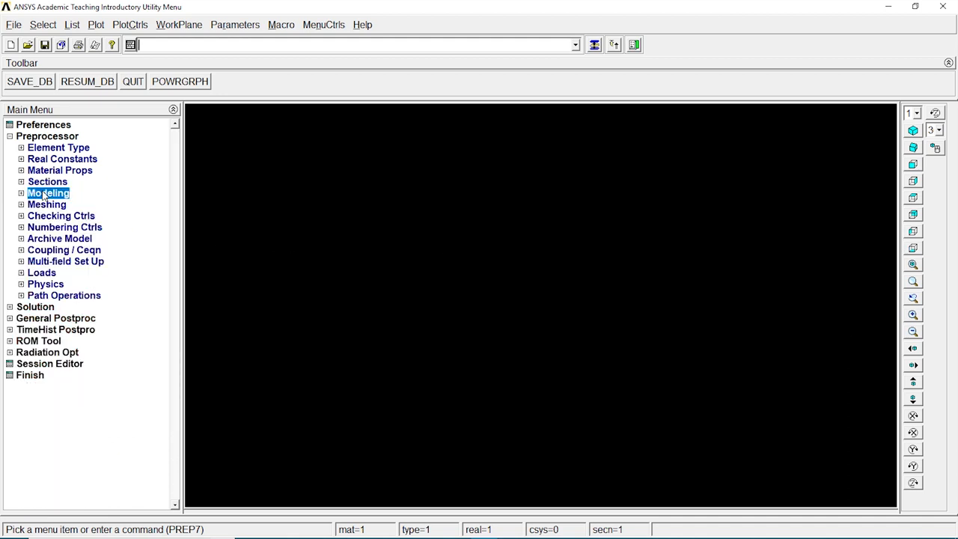
Create keypoint 1 at the origin in the active coordinate system.
{"action": "left_click", "coordinate": [48, 193]}
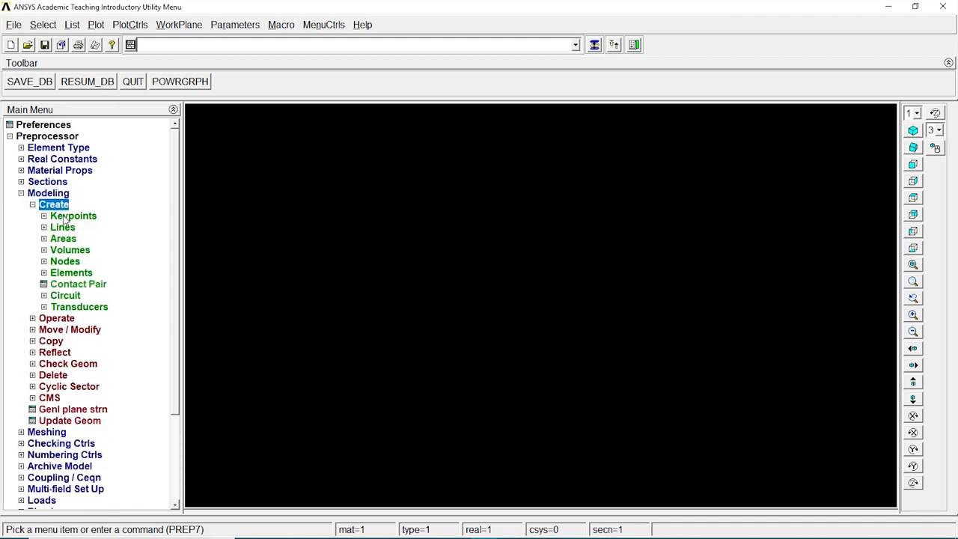
{"action": "left_click", "coordinate": [89, 238]}
{"action": "type", "text": "0"}
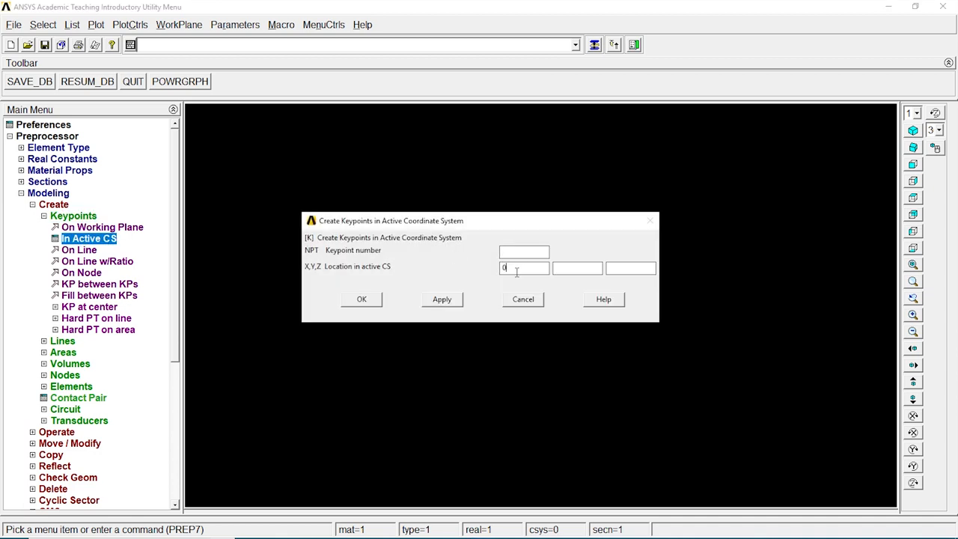
{"action": "left_click", "coordinate": [363, 300]}
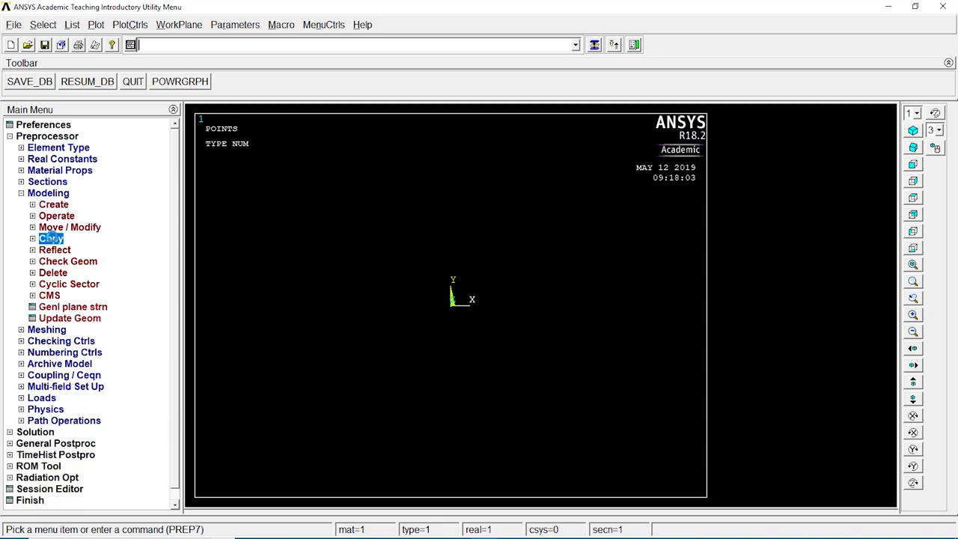
Copy keypoint 1 six times at DX 1 to form a row of keypoints along X.
{"action": "left_click", "coordinate": [50, 238]}
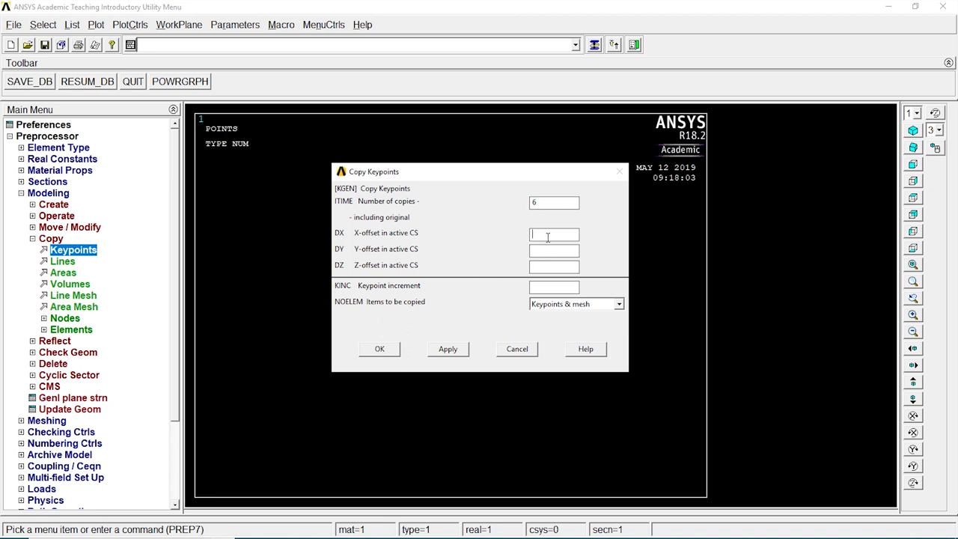
{"action": "type", "text": "1"}
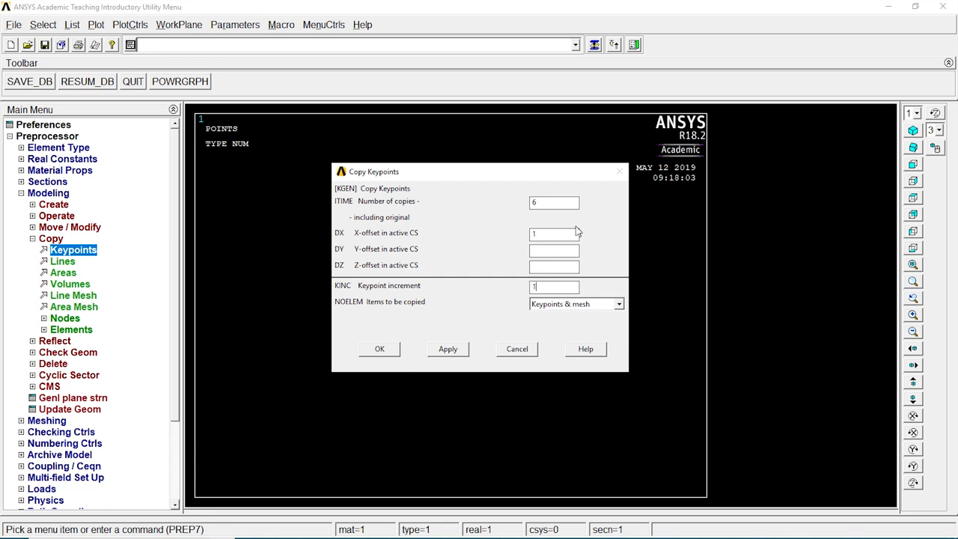
{"action": "left_click", "coordinate": [378, 349]}
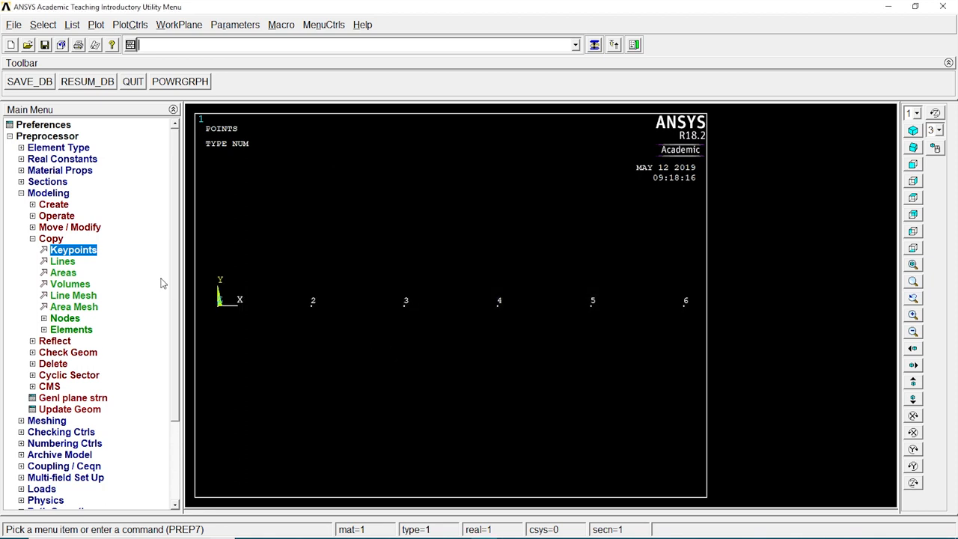
{"action": "left_click", "coordinate": [53, 204]}
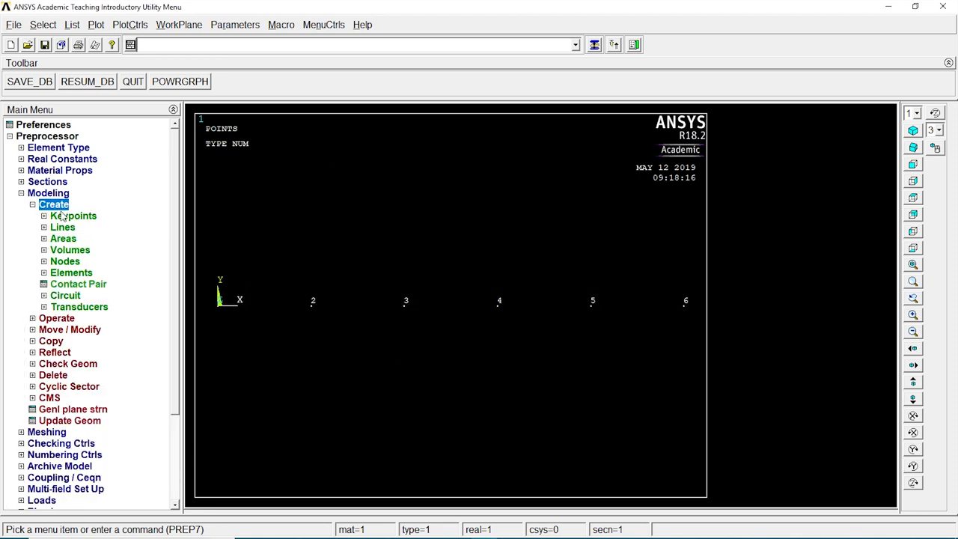
Join keypoints 1 through 6 with straight lines to form the beam axis.
{"action": "left_click", "coordinate": [62, 227]}
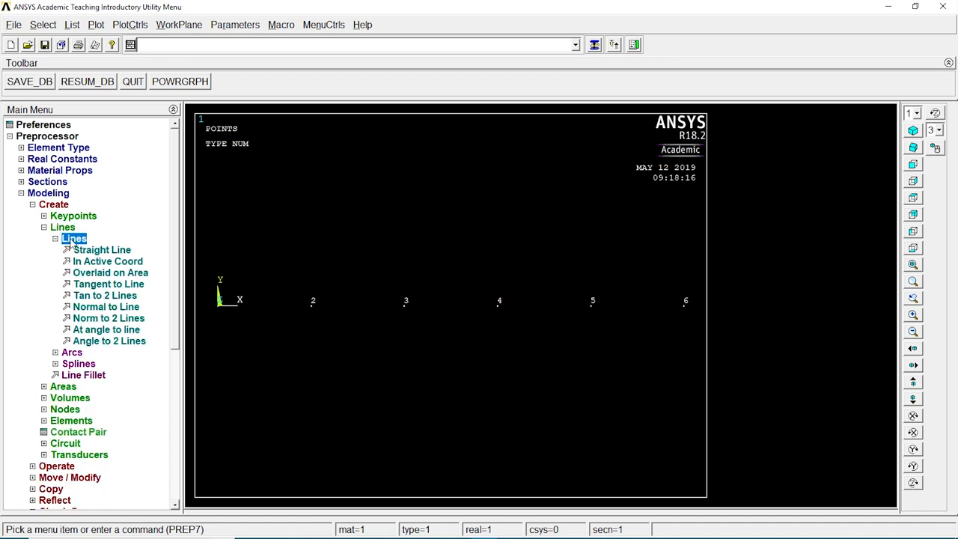
{"action": "left_click", "coordinate": [101, 248]}
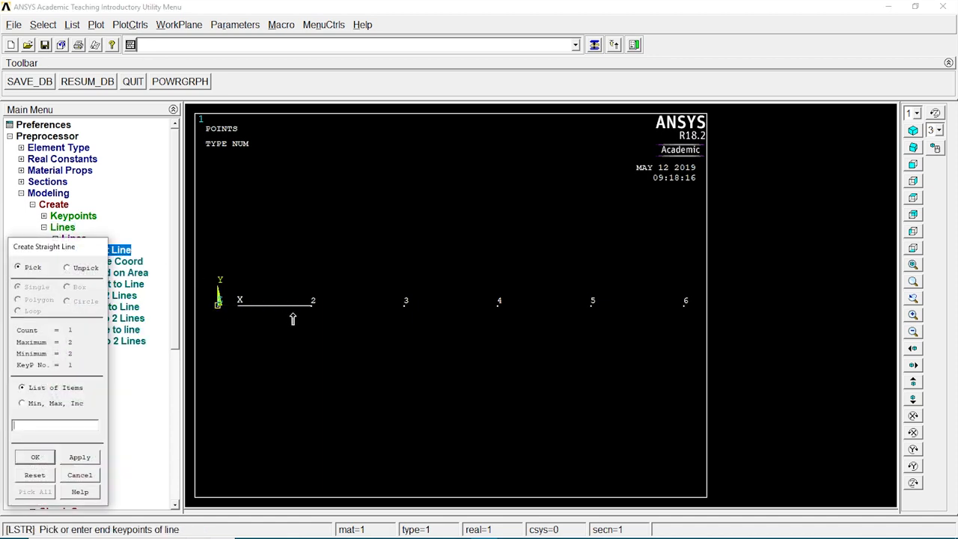
{"action": "left_click", "coordinate": [500, 301]}
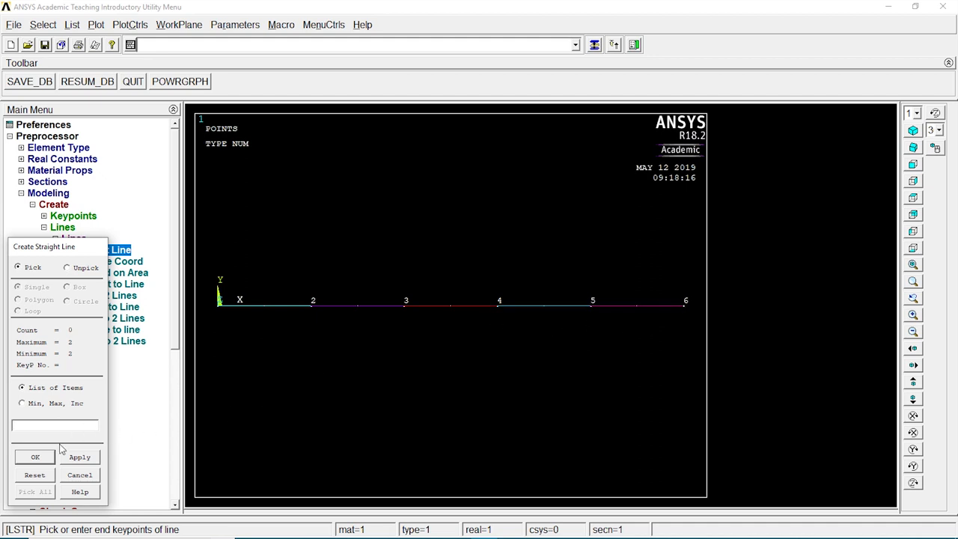
{"action": "left_click", "coordinate": [79, 475]}
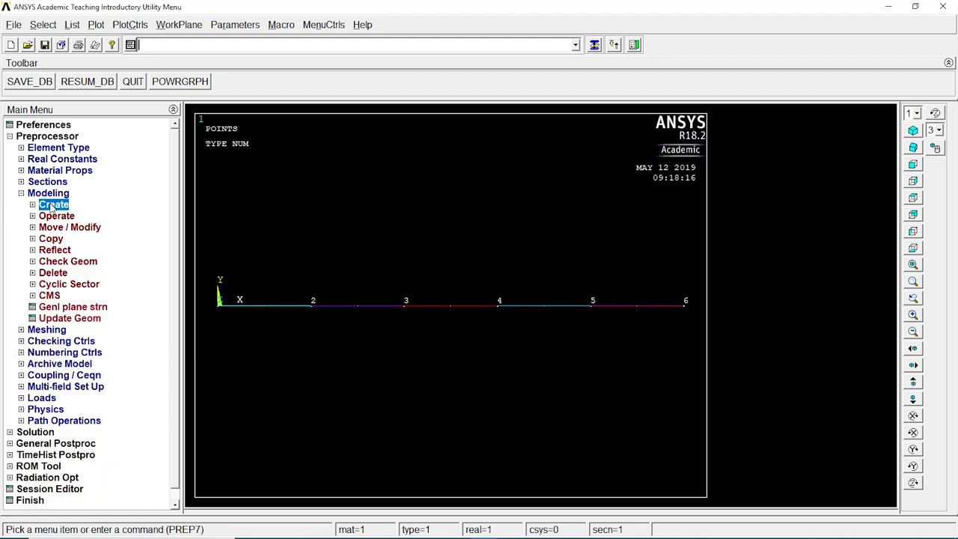
{"action": "left_click", "coordinate": [48, 192]}
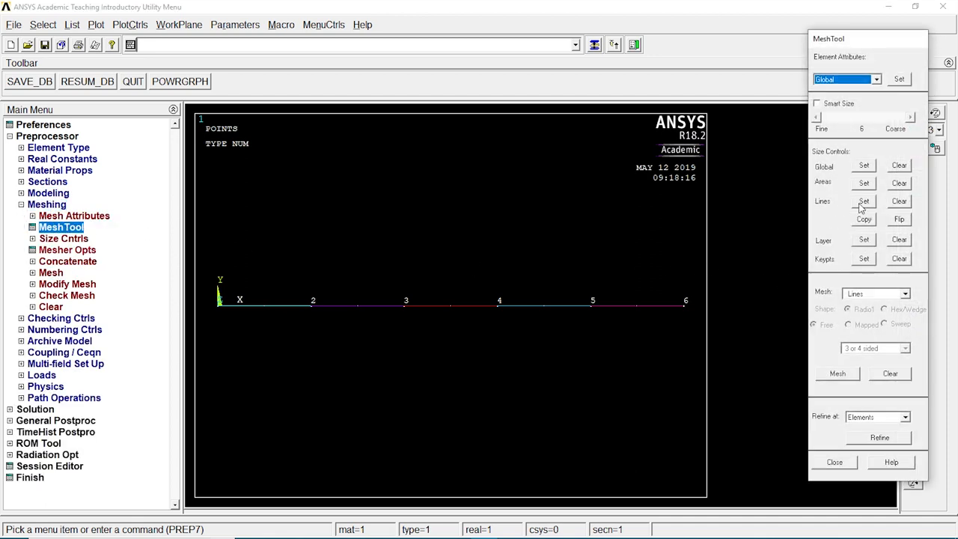
Set 50 element divisions per line in MeshTool and mesh all beam lines.
{"action": "left_click", "coordinate": [862, 201]}
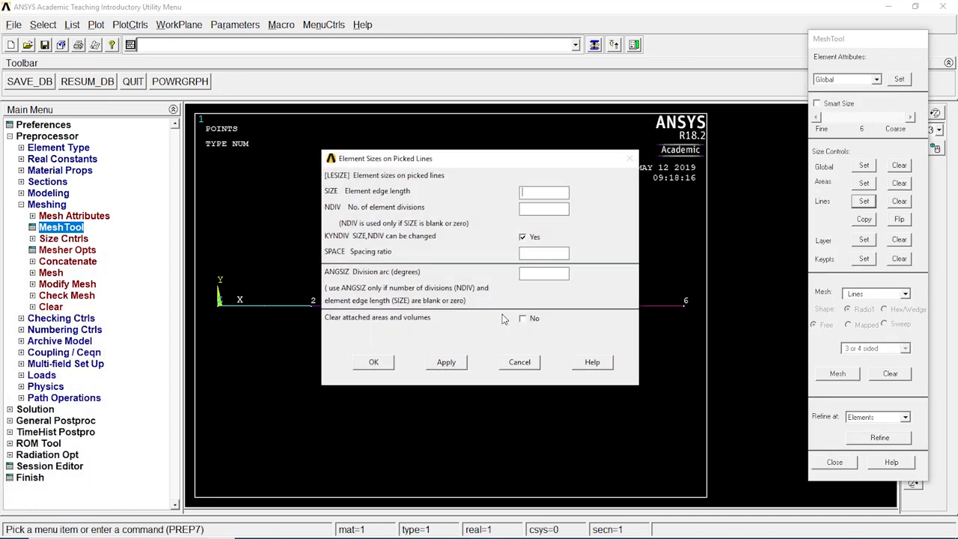
{"action": "type", "text": "50"}
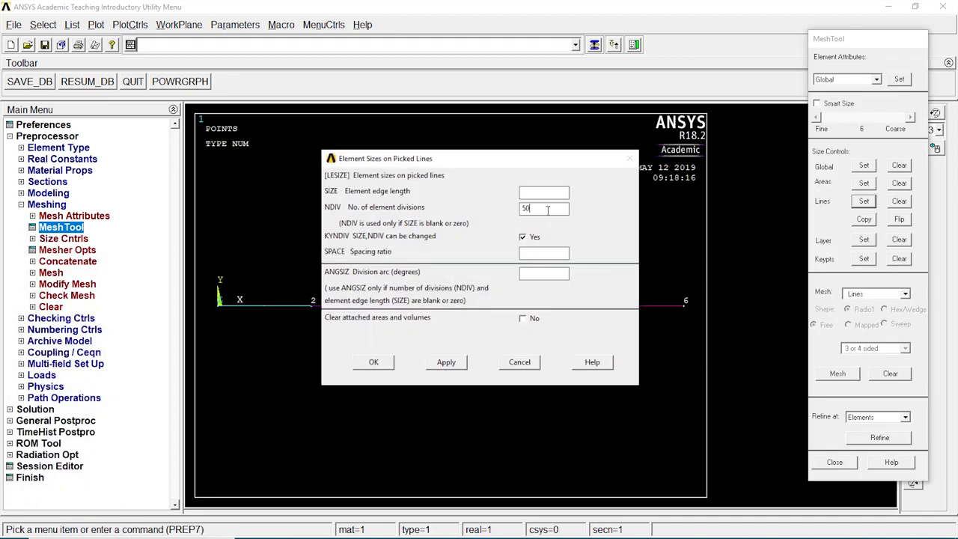
{"action": "left_click", "coordinate": [373, 361]}
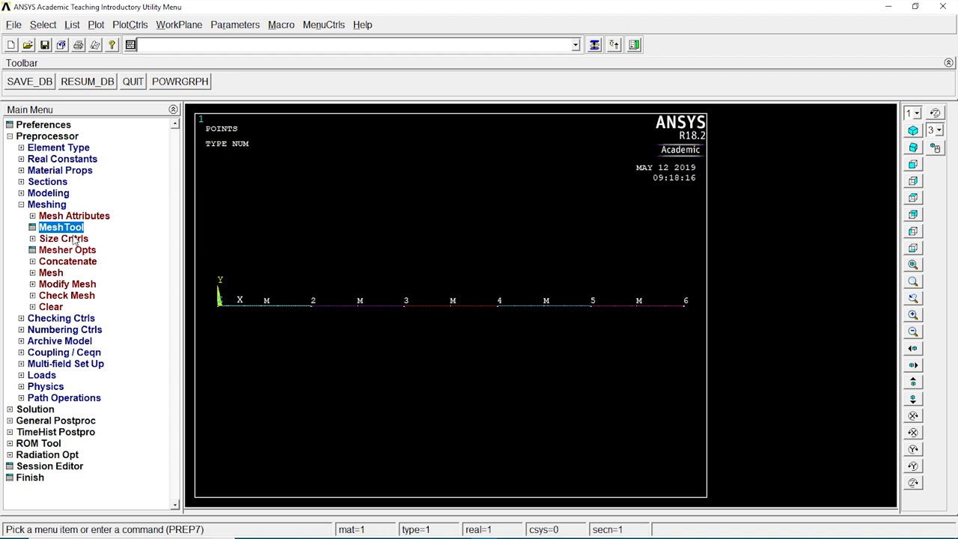
{"action": "left_click", "coordinate": [61, 228]}
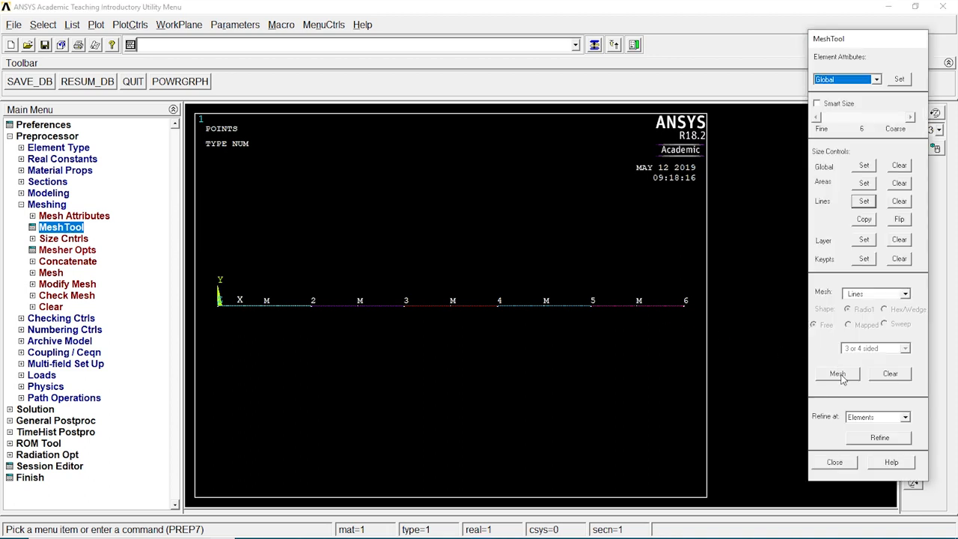
{"action": "left_click", "coordinate": [837, 374]}
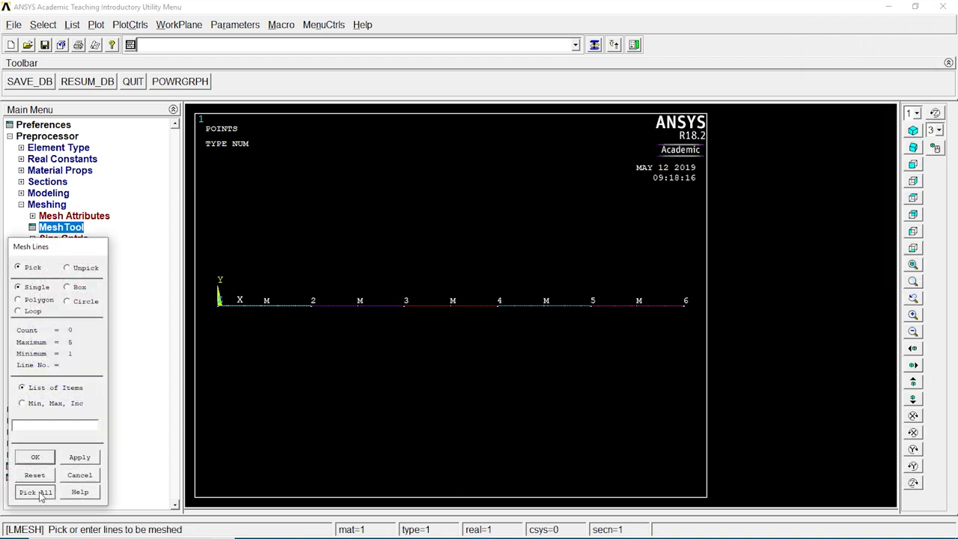
{"action": "left_click", "coordinate": [35, 491]}
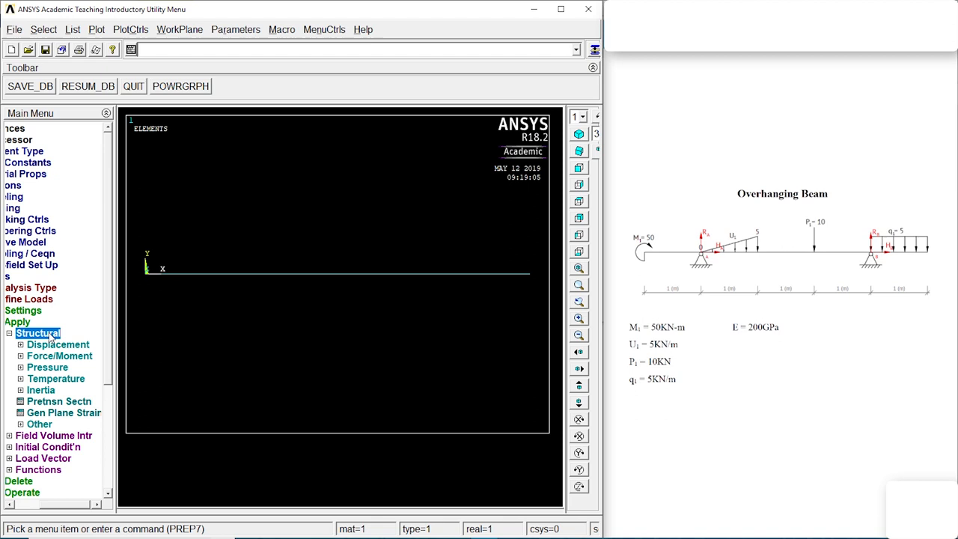
Apply displacement constraints at the two support keypoints of the beam.
{"action": "left_click", "coordinate": [58, 344]}
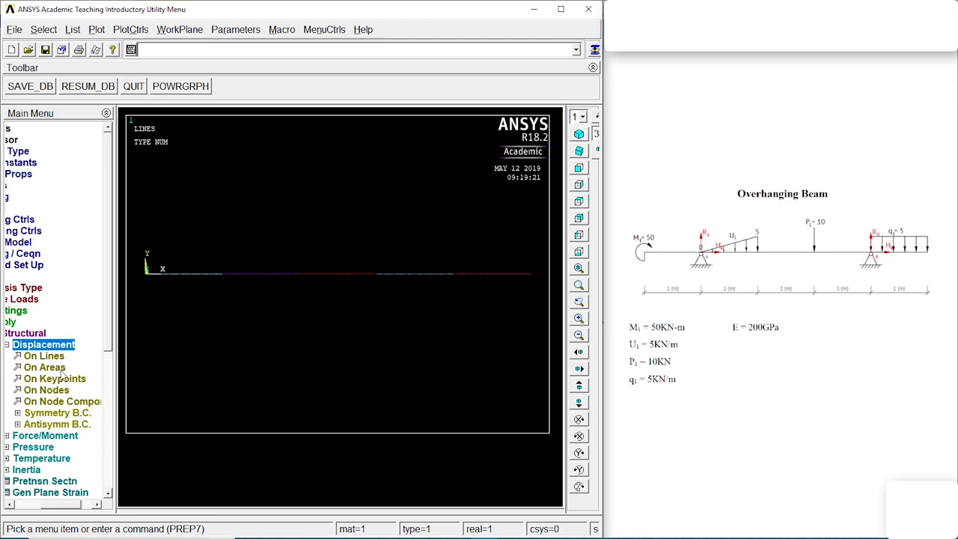
{"action": "left_click", "coordinate": [54, 377]}
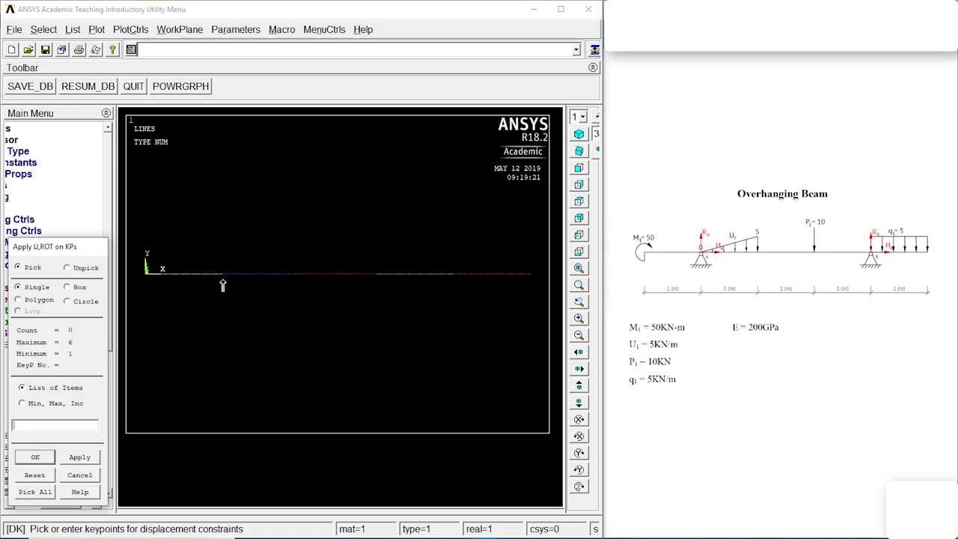
{"action": "left_click", "coordinate": [221, 272]}
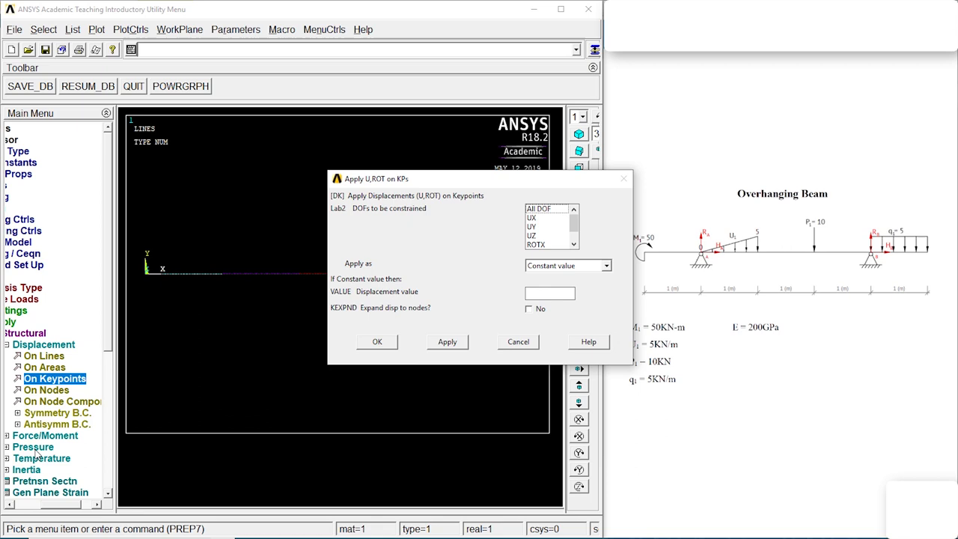
{"action": "left_click", "coordinate": [539, 226]}
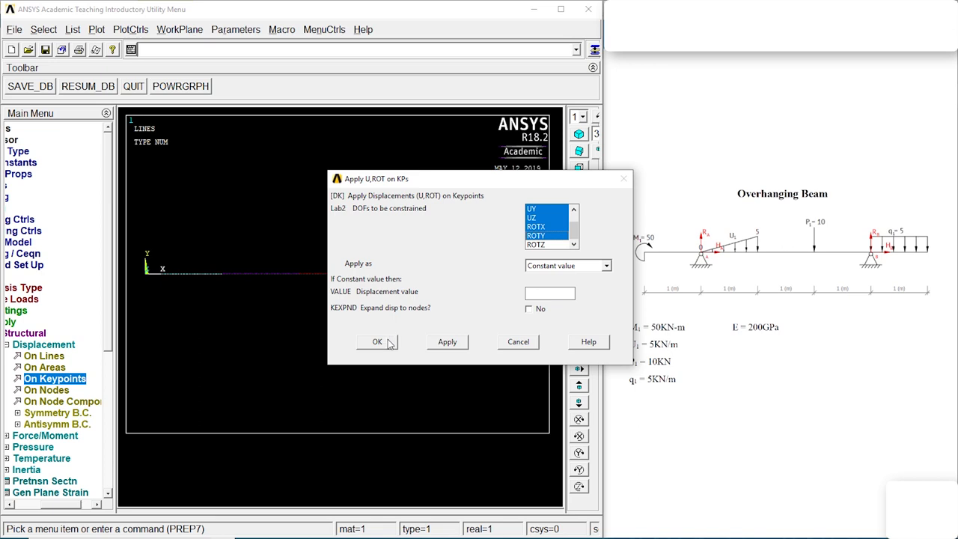
{"action": "left_click", "coordinate": [377, 341]}
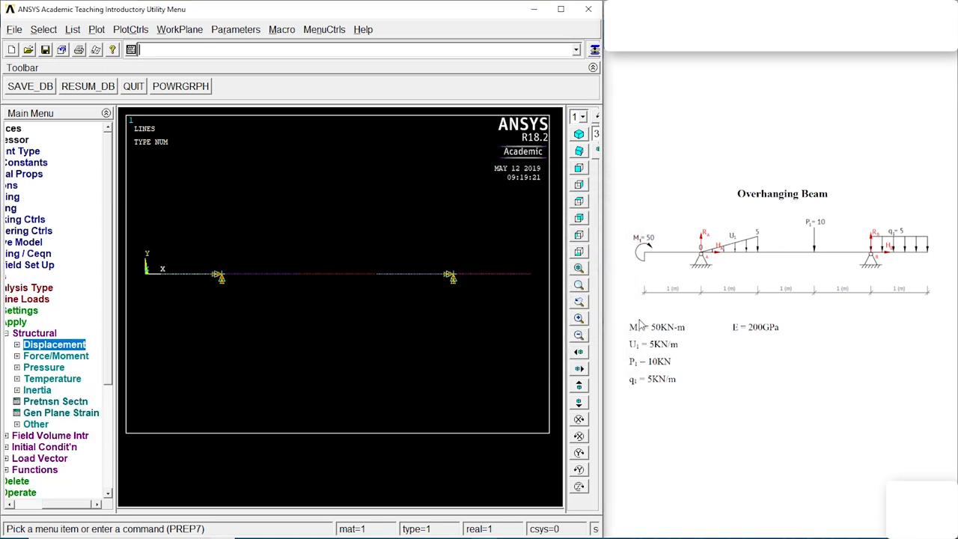
{"action": "mouse_move", "coordinate": [822, 240]}
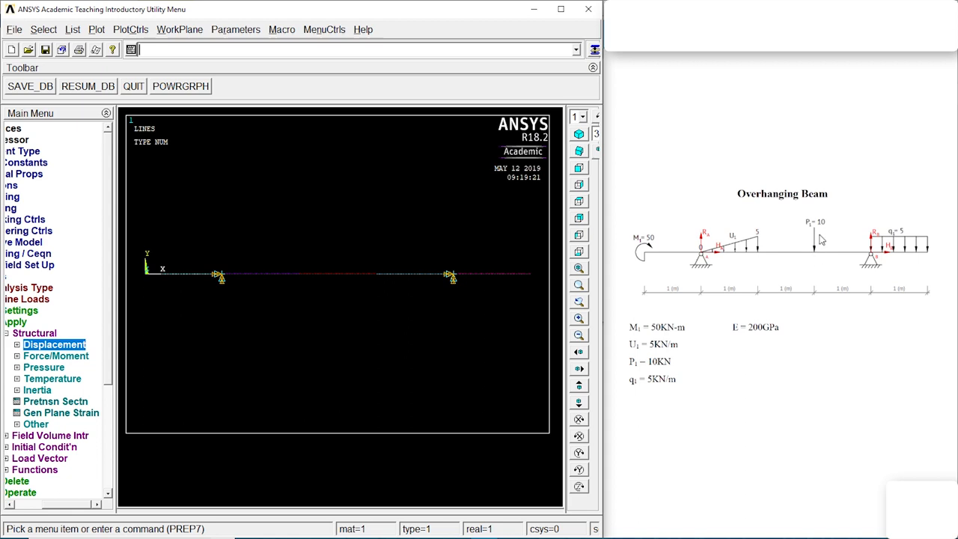
{"action": "mouse_move", "coordinate": [67, 366]}
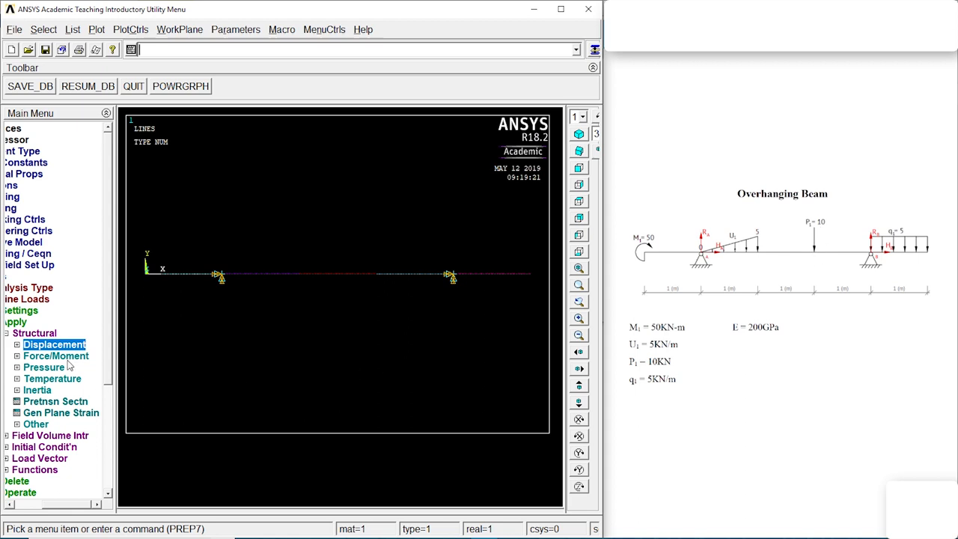
Apply a point force FY of -10000 on a keypoint between the supports.
{"action": "left_click", "coordinate": [55, 356]}
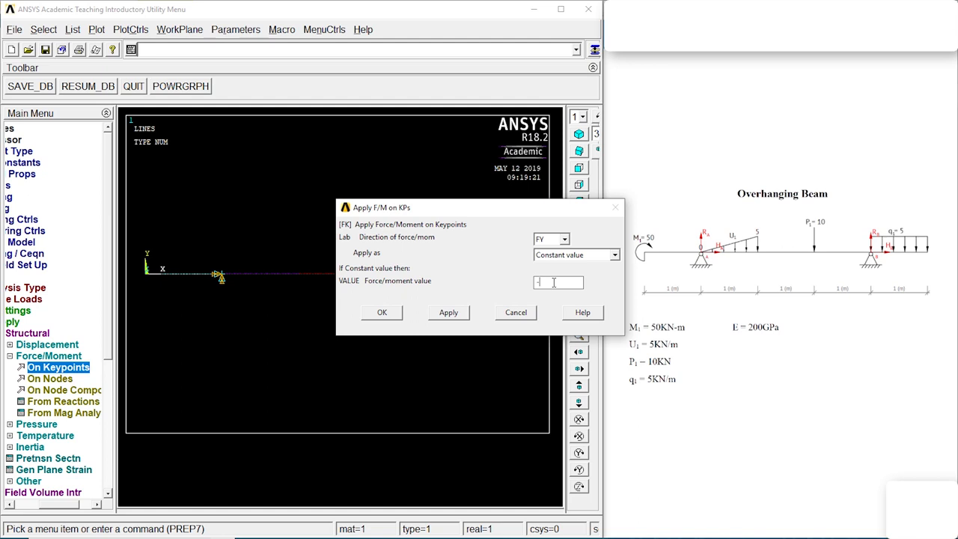
{"action": "type", "text": "-10000"}
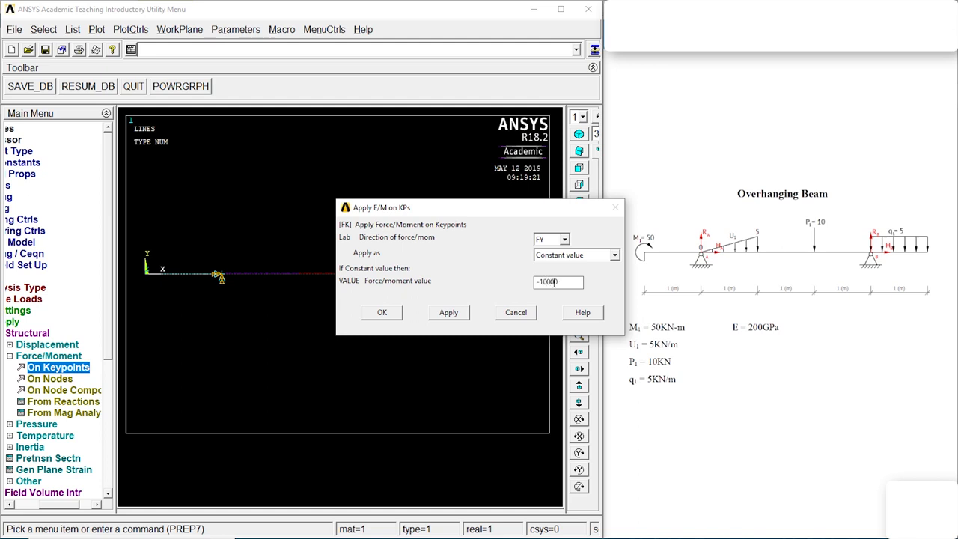
{"action": "left_click", "coordinate": [382, 313]}
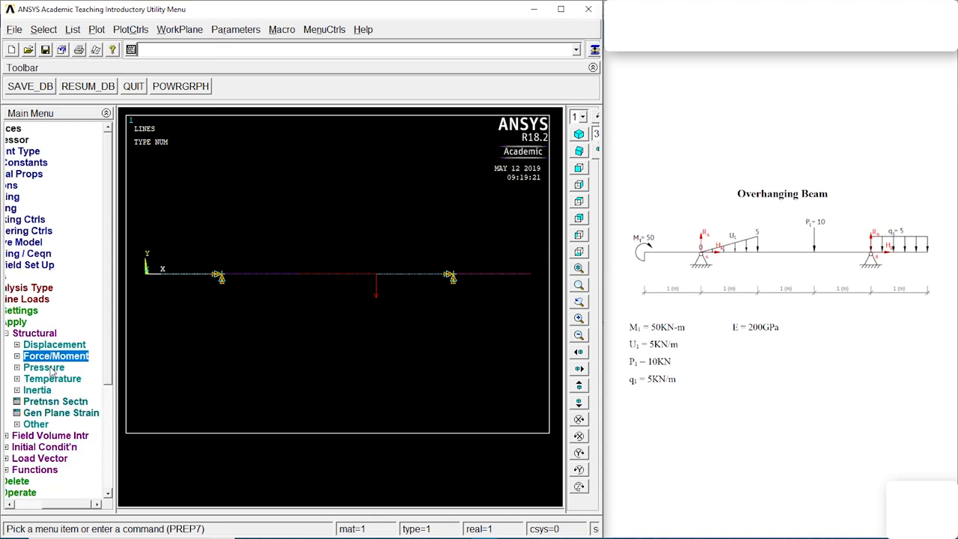
{"action": "left_click", "coordinate": [57, 356]}
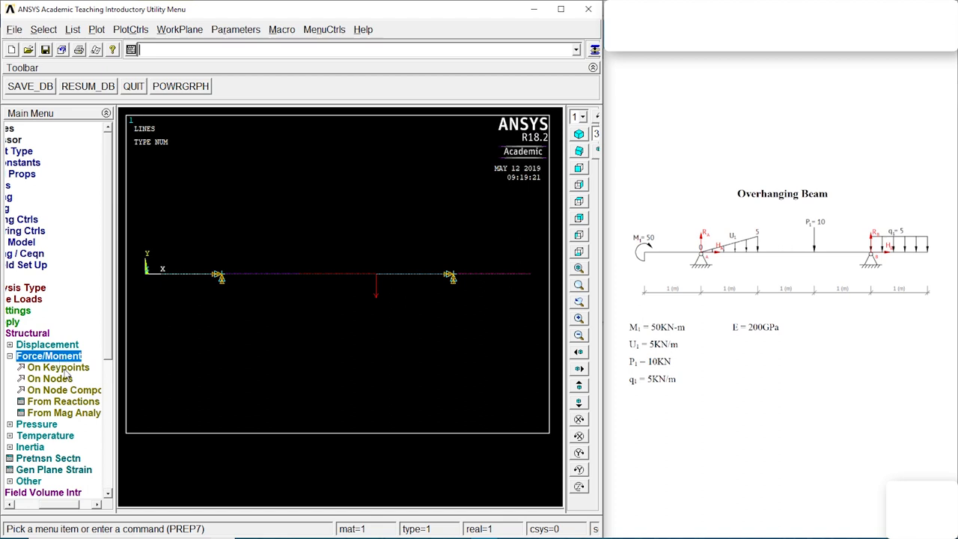
Apply a -50000 moment about Z (MZ) at the picked beam keypoint.
{"action": "left_click", "coordinate": [57, 367]}
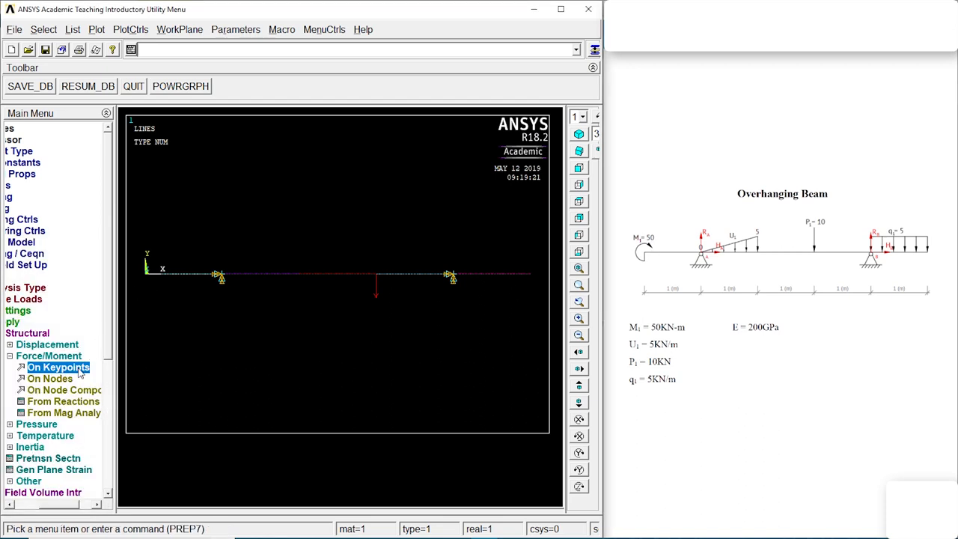
{"action": "left_click", "coordinate": [56, 367]}
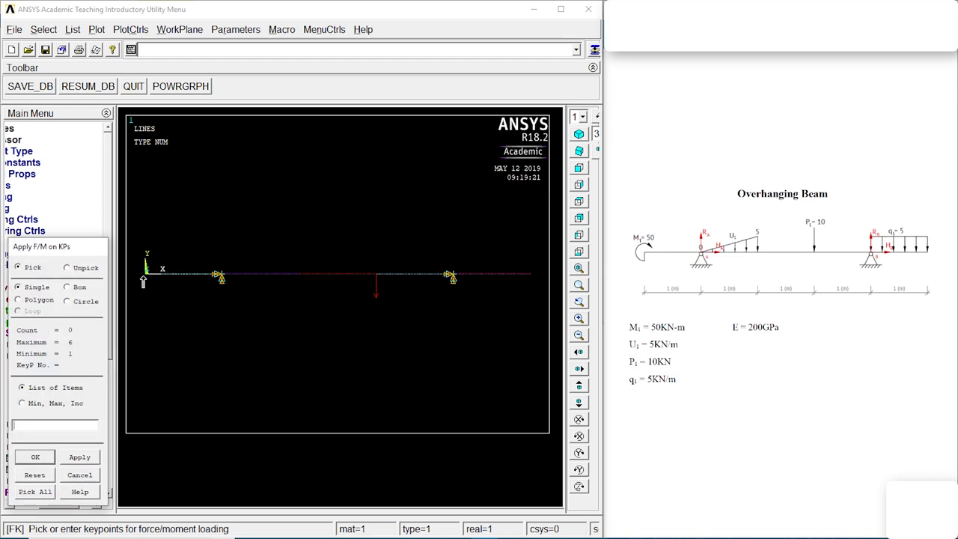
{"action": "left_click", "coordinate": [34, 456]}
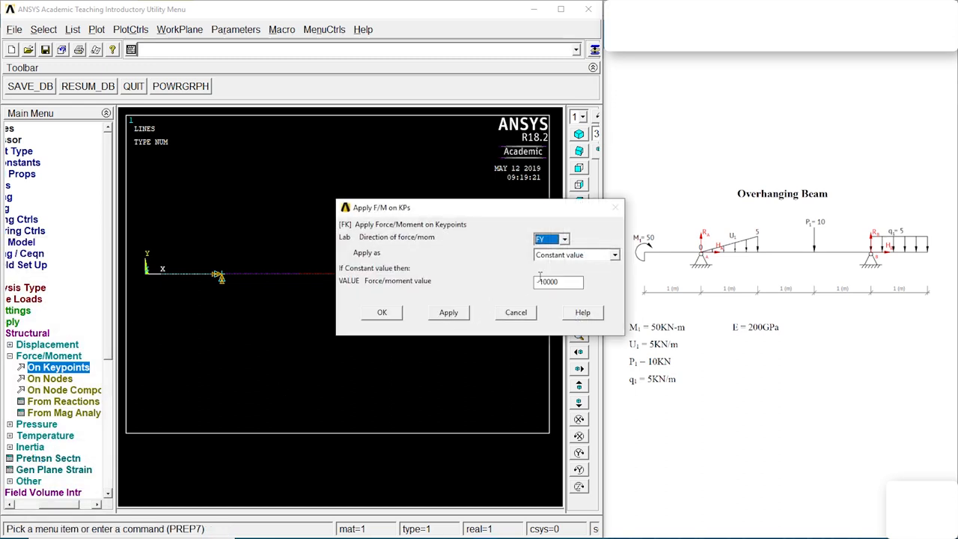
{"action": "left_click", "coordinate": [563, 239]}
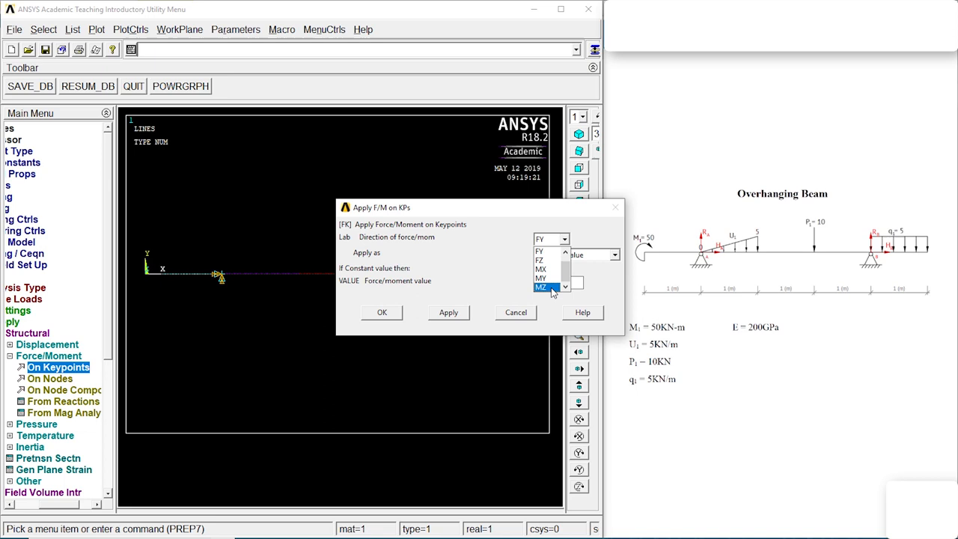
{"action": "left_click", "coordinate": [545, 287]}
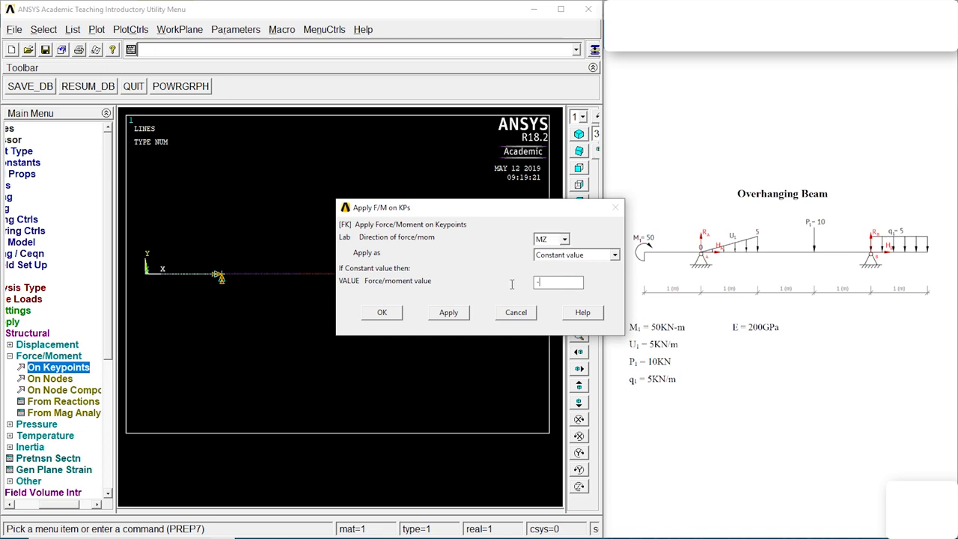
{"action": "type", "text": "-50000"}
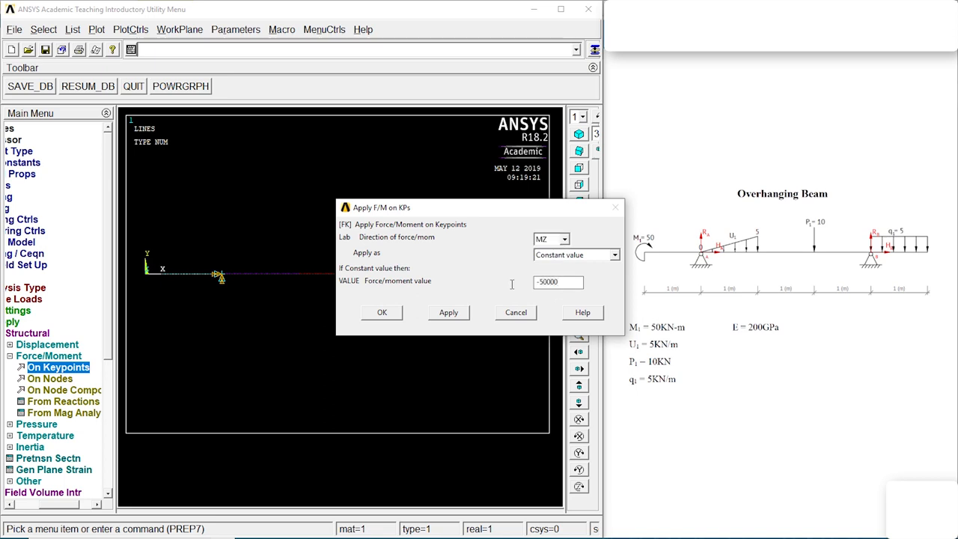
{"action": "left_click", "coordinate": [382, 313]}
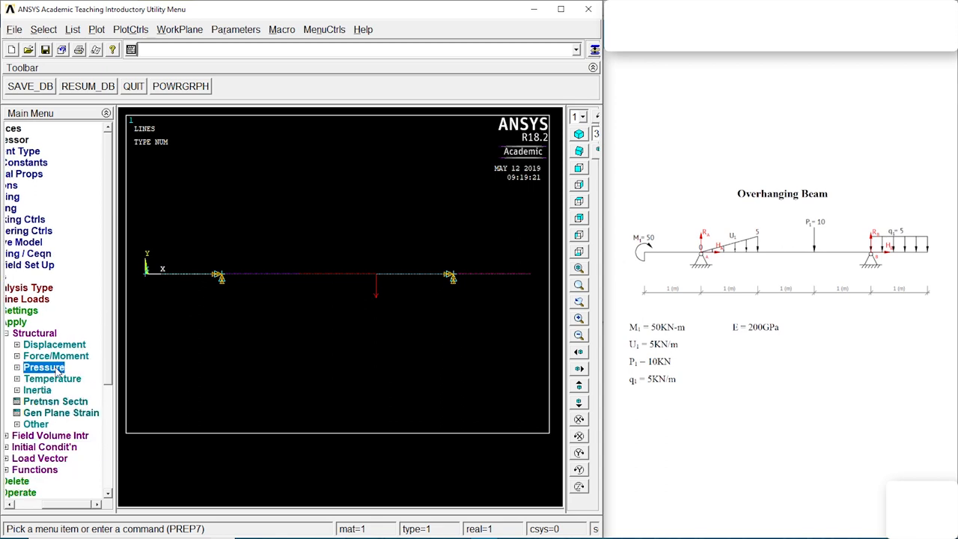
Load the right-end beam element with uniform pressure 5000 (VALI 5000, VALJ 5000) on load key 2.
{"action": "left_click", "coordinate": [42, 367]}
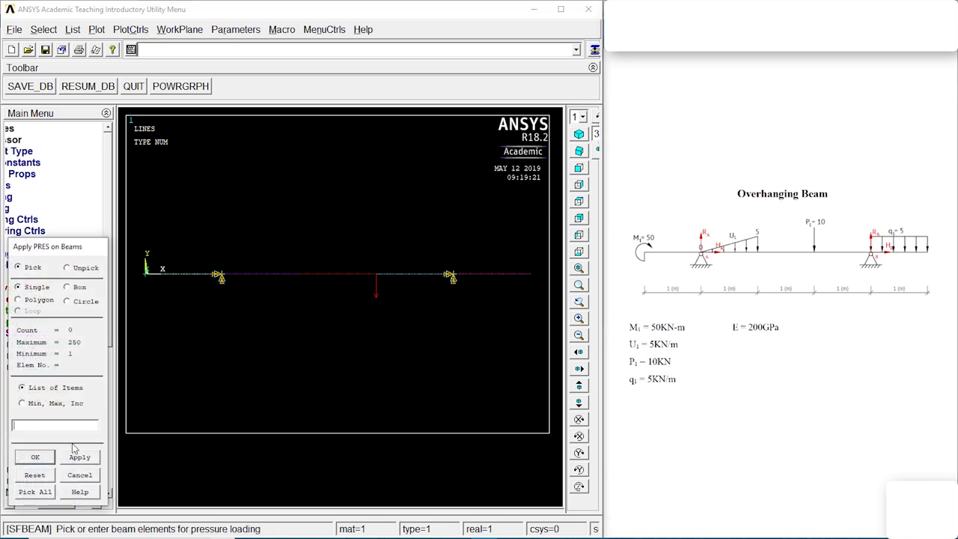
{"action": "mouse_move", "coordinate": [532, 269]}
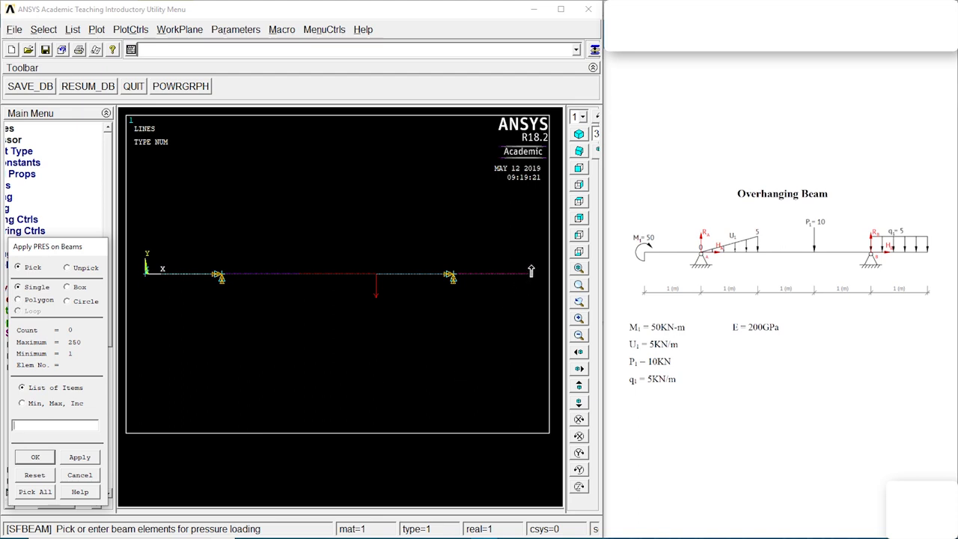
{"action": "mouse_move", "coordinate": [931, 251]}
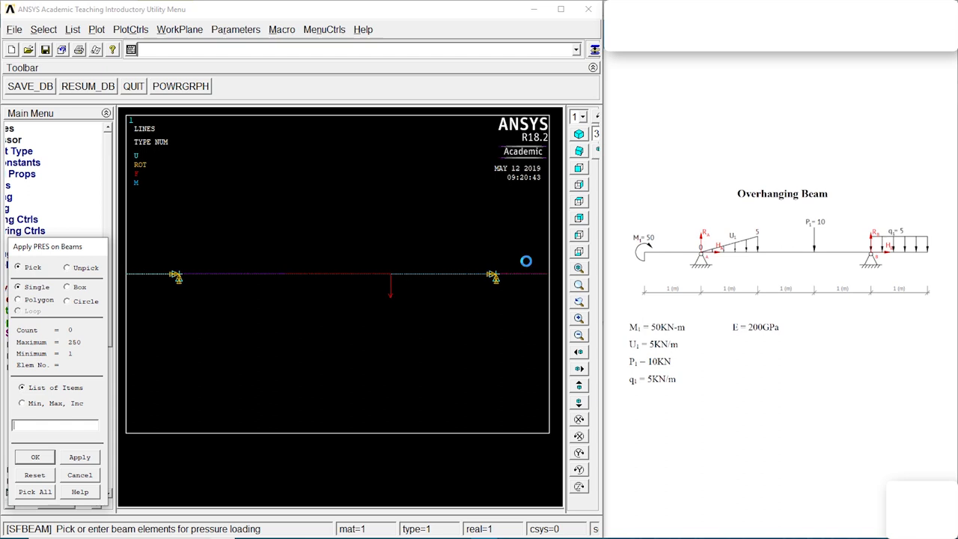
{"action": "mouse_move", "coordinate": [578, 353]}
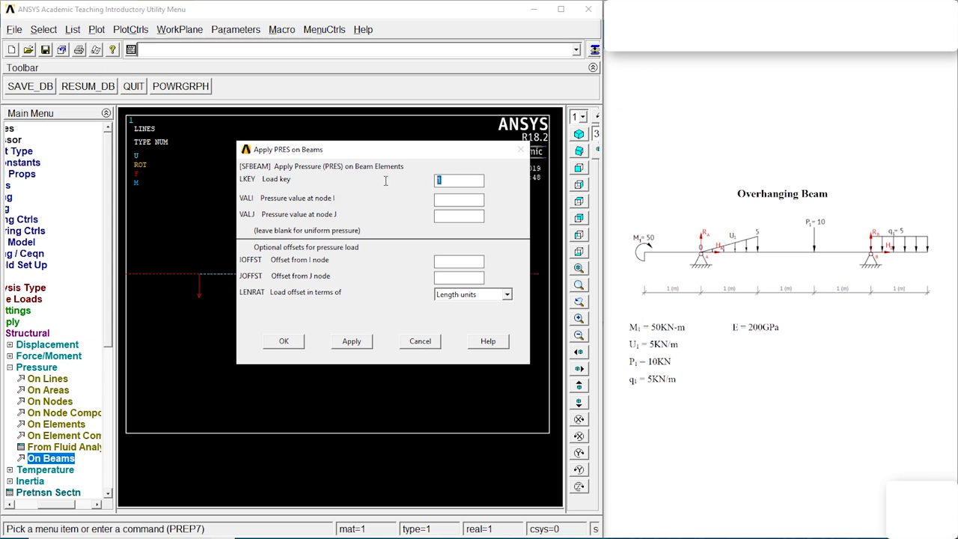
{"action": "type", "text": "2"}
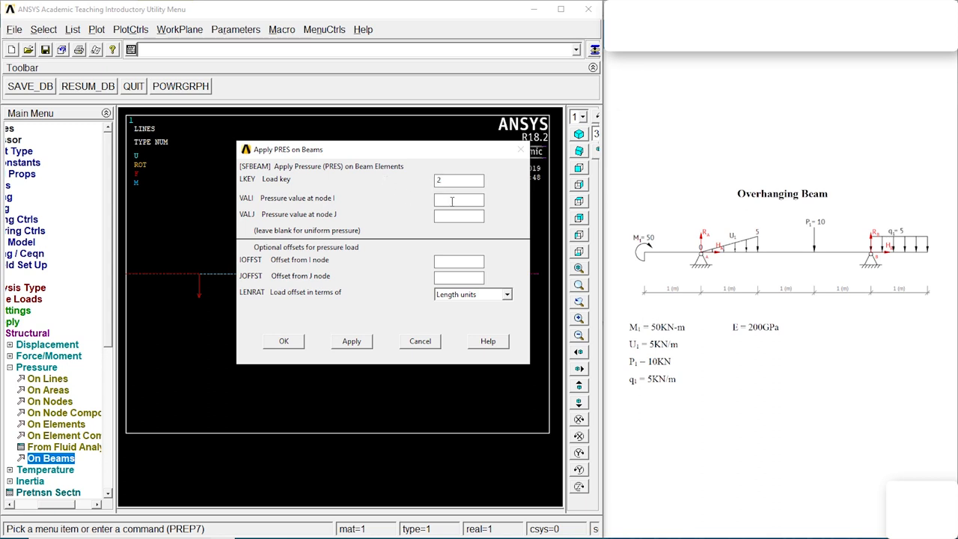
{"action": "type", "text": "5000"}
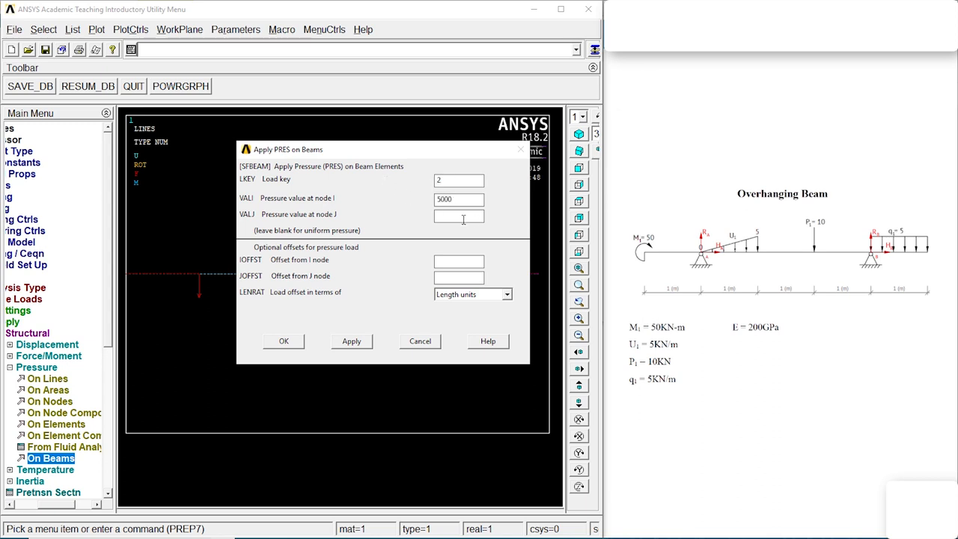
{"action": "type", "text": "0"}
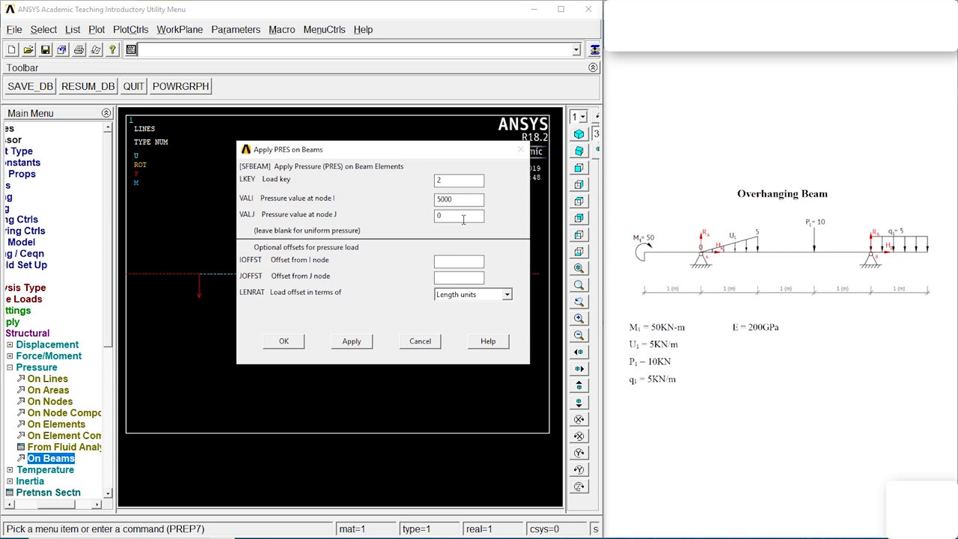
{"action": "type", "text": "5000"}
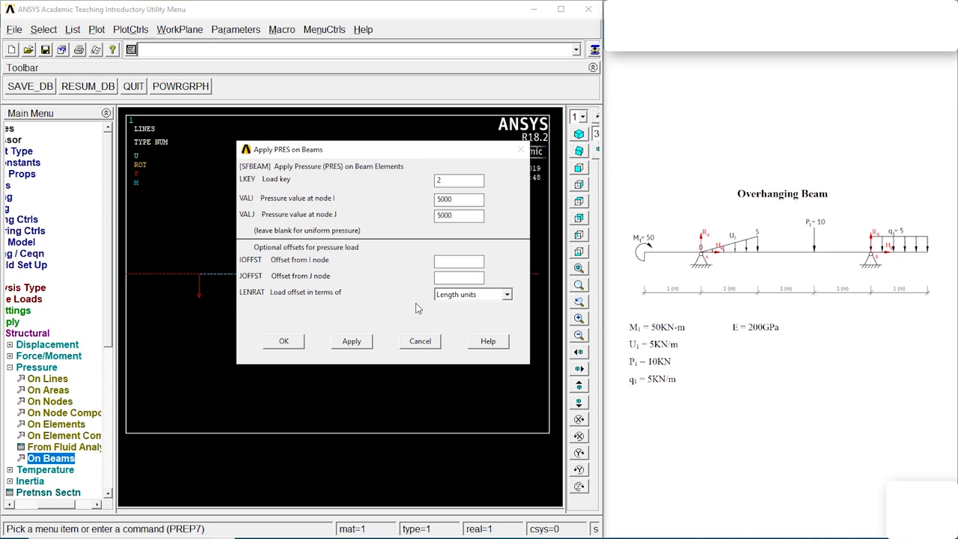
{"action": "left_click", "coordinate": [285, 342]}
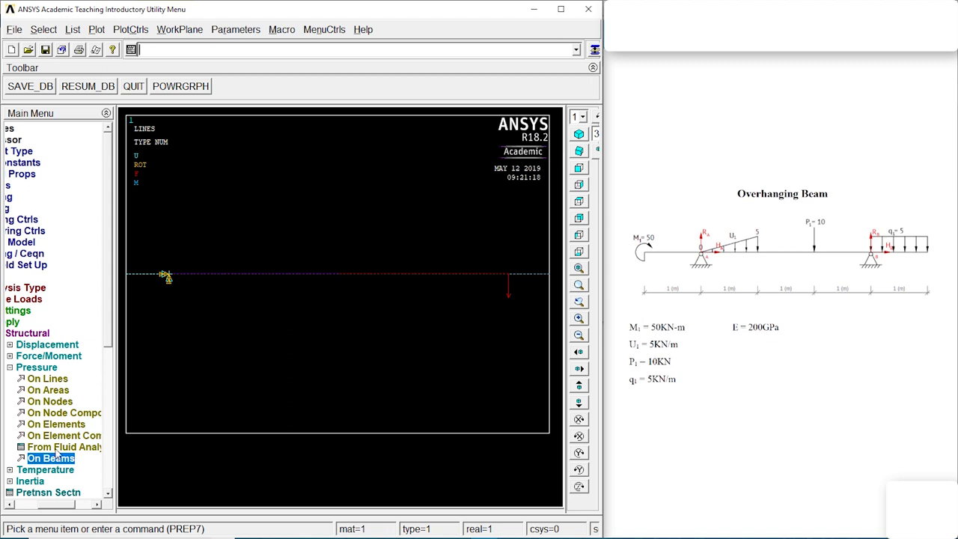
Load 49 box-selected beam elements with pressure varying linearly from VALI 0 to VALJ 5000.
{"action": "left_click", "coordinate": [51, 458]}
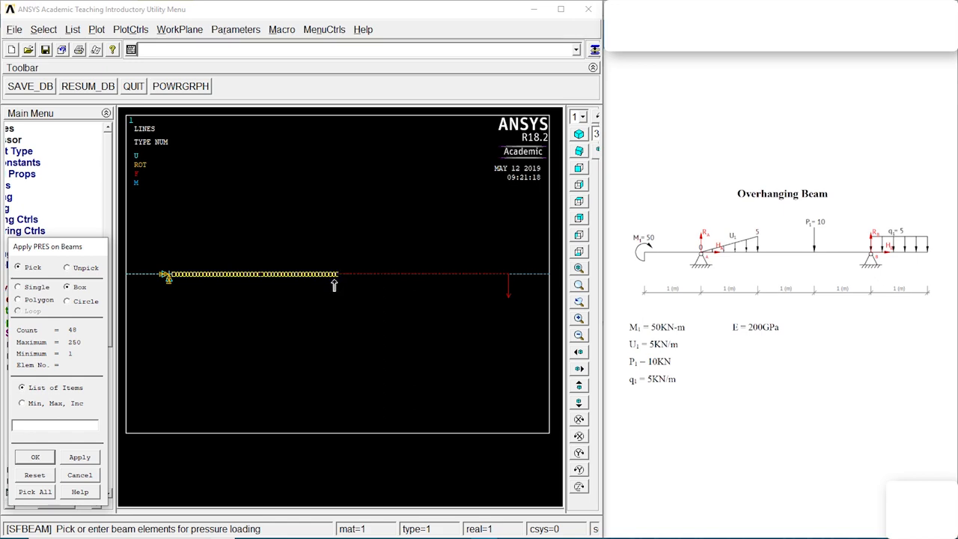
{"action": "left_click", "coordinate": [36, 456]}
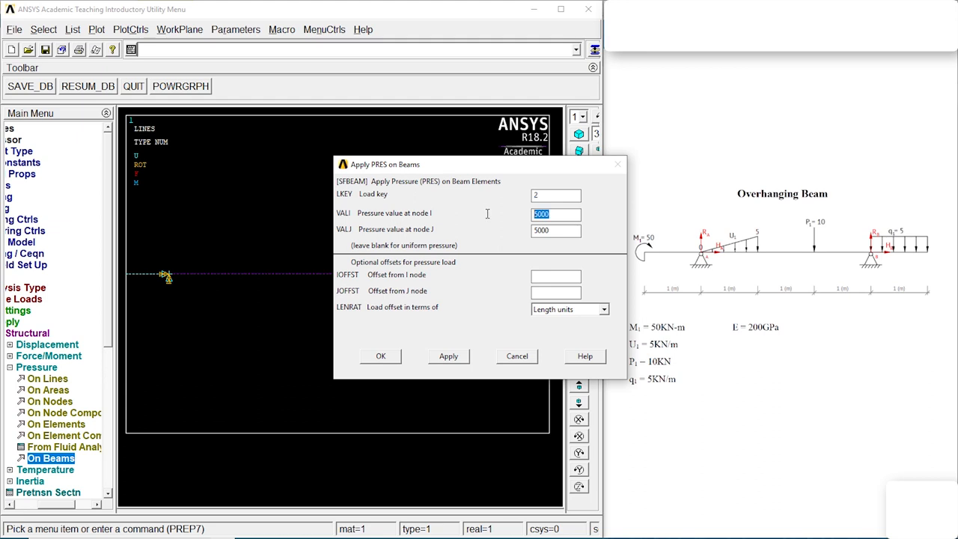
{"action": "type", "text": "0"}
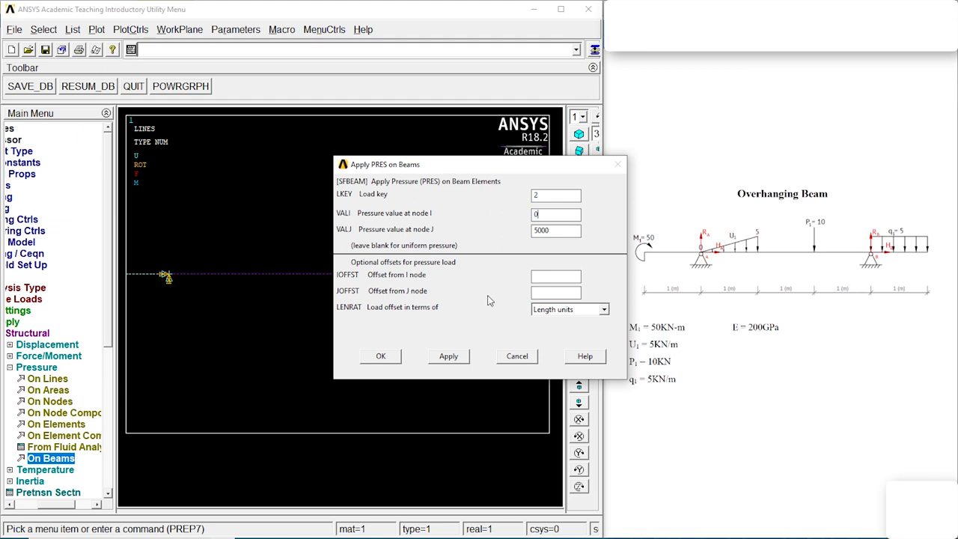
{"action": "left_click", "coordinate": [381, 356]}
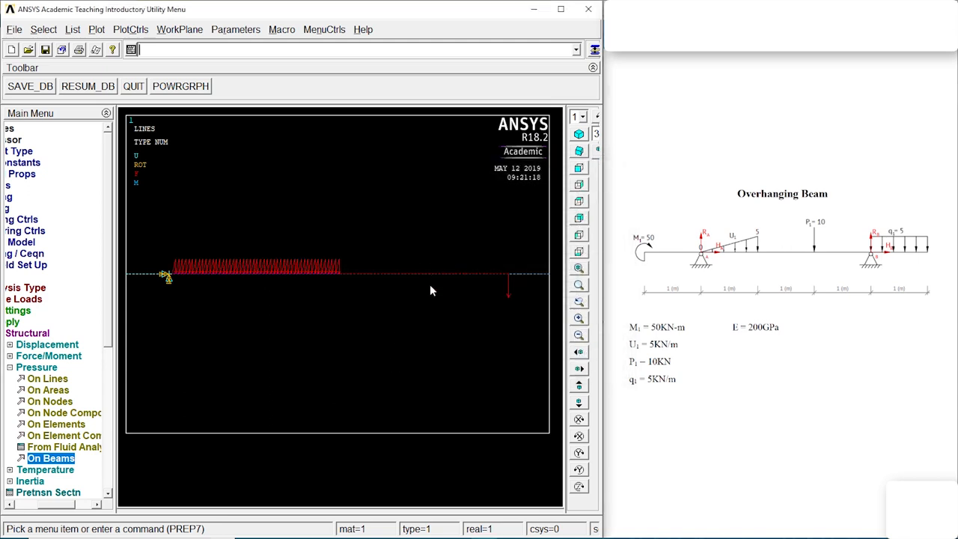
{"action": "right_click", "coordinate": [431, 290]}
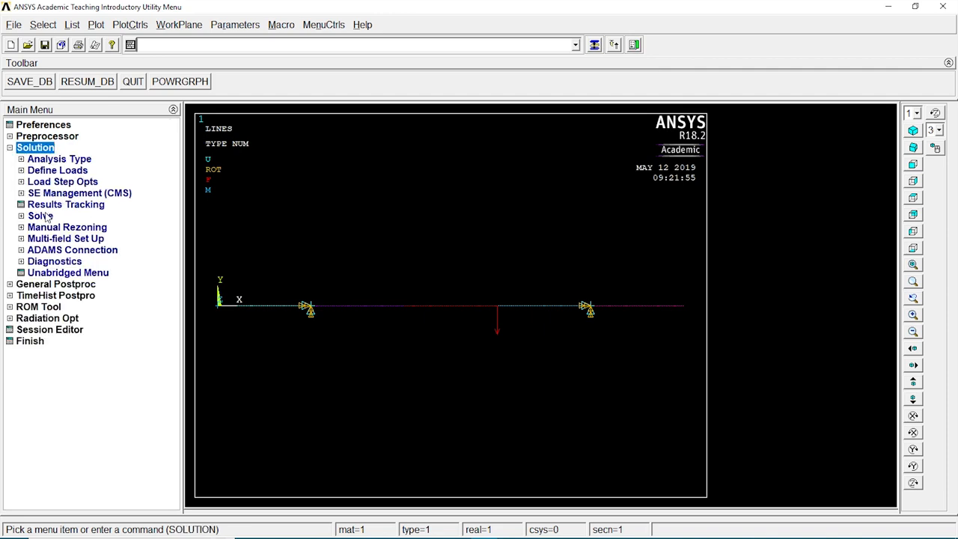
Solve the current load step and dismiss the STATUS summary.
{"action": "left_click", "coordinate": [62, 228]}
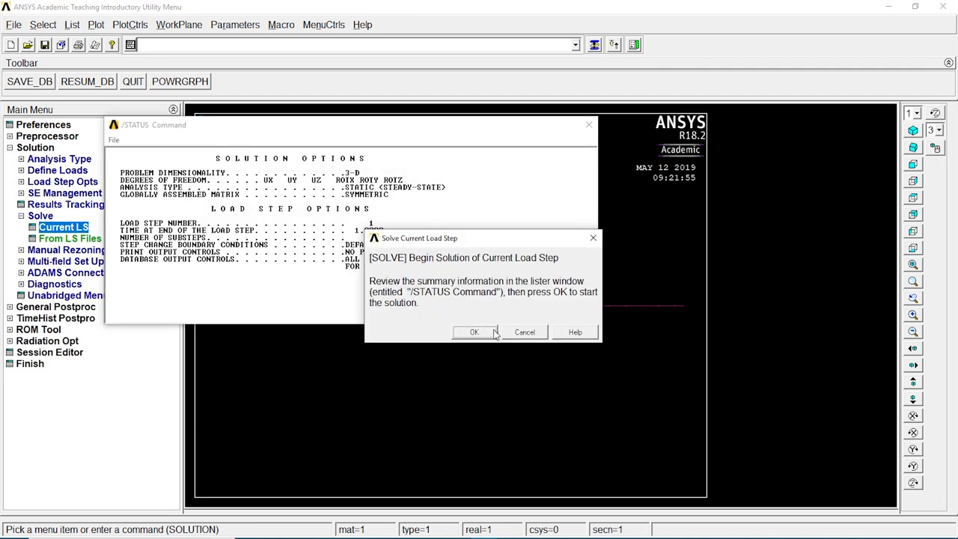
{"action": "left_click", "coordinate": [473, 332]}
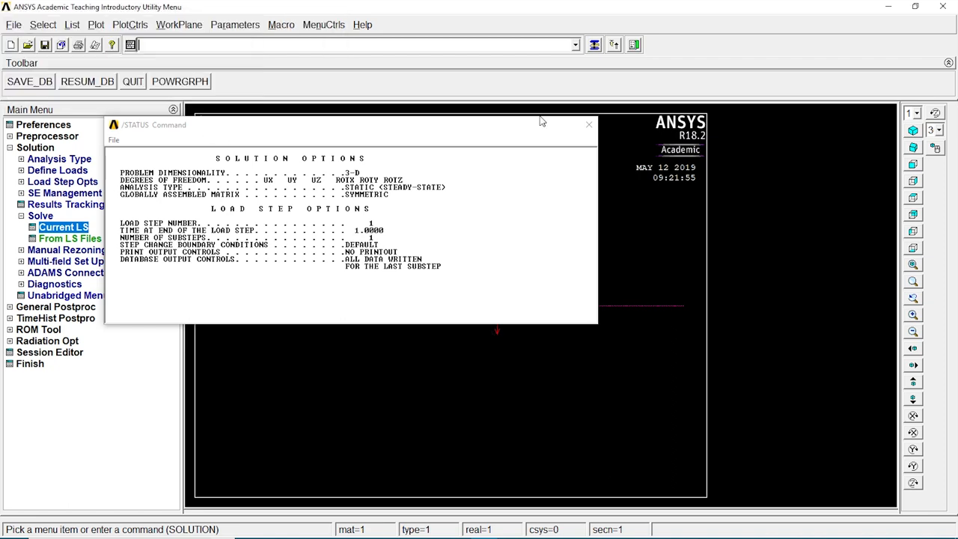
{"action": "left_click", "coordinate": [588, 124]}
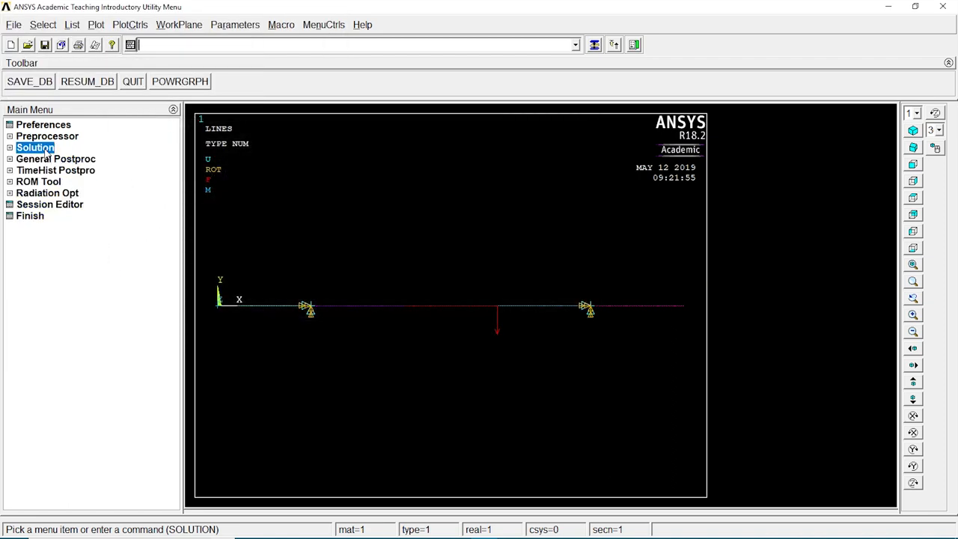
{"action": "left_click", "coordinate": [55, 159]}
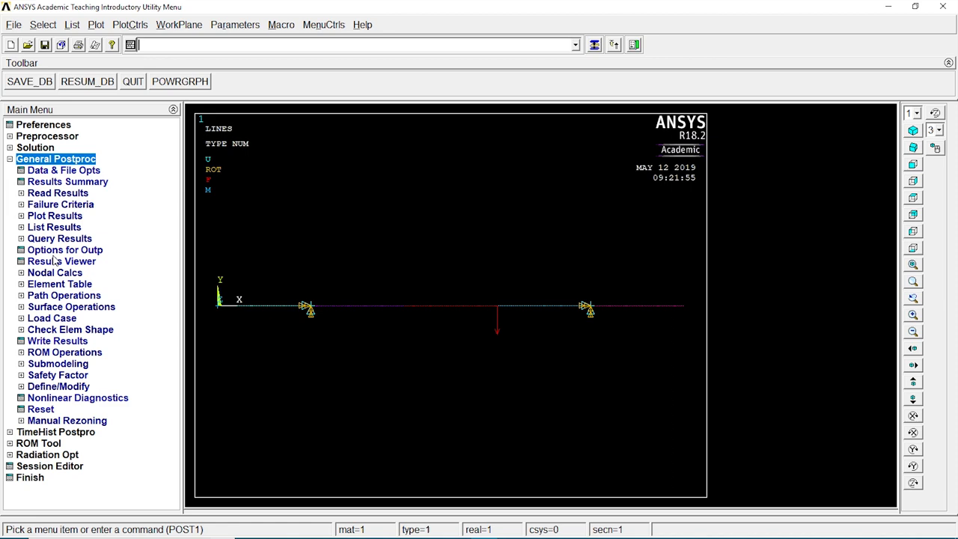
Define element table items by sequence number SMISC 3, 6, 16 and 19.
{"action": "left_click", "coordinate": [59, 285]}
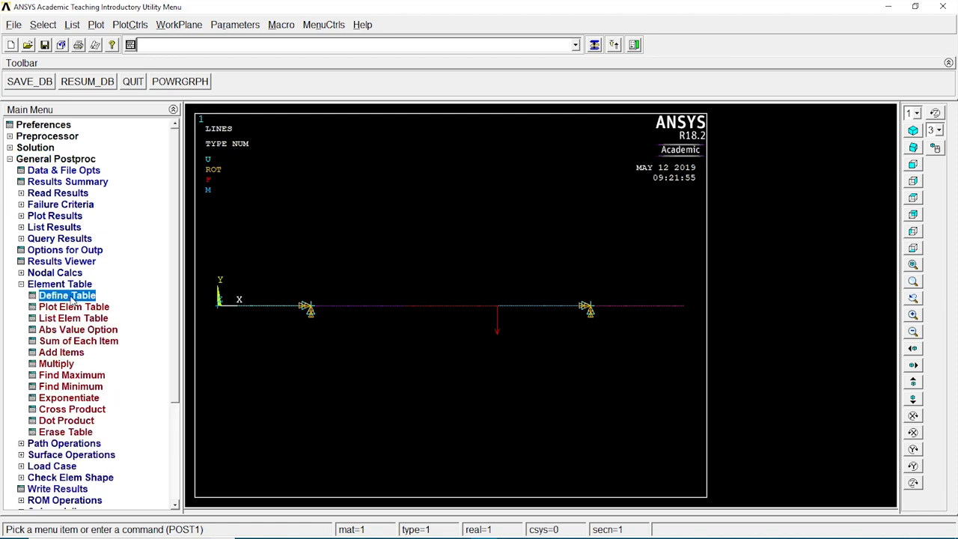
{"action": "left_click", "coordinate": [65, 295]}
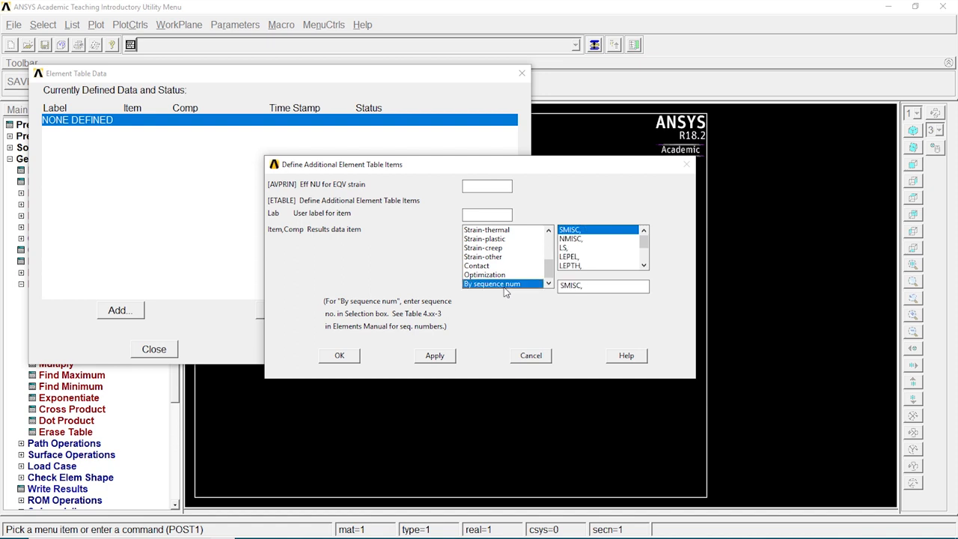
{"action": "type", "text": "3"}
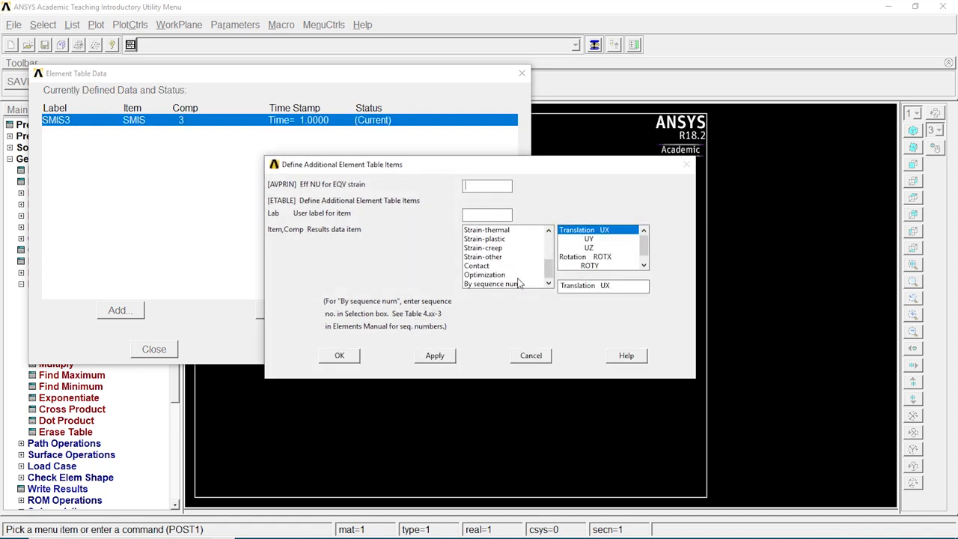
{"action": "left_click", "coordinate": [494, 283]}
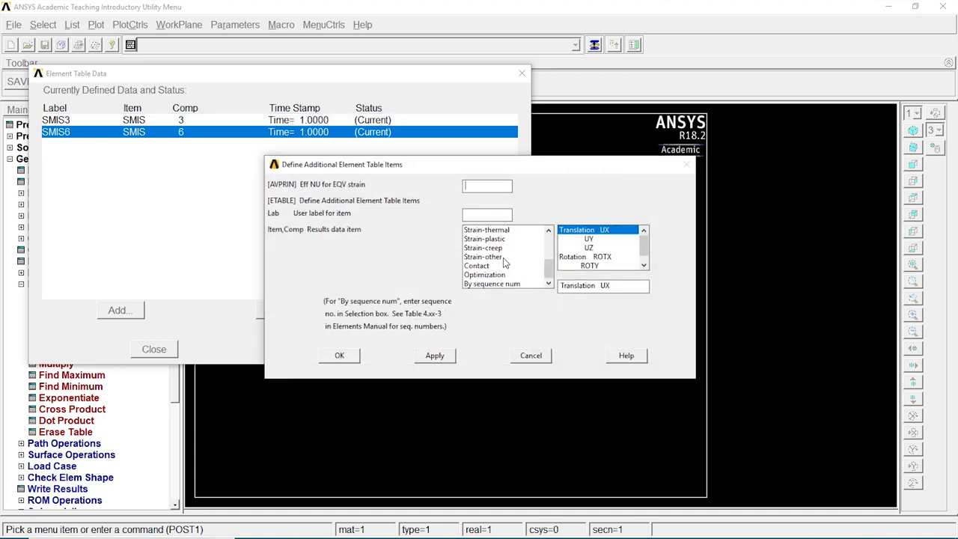
{"action": "left_click", "coordinate": [491, 283]}
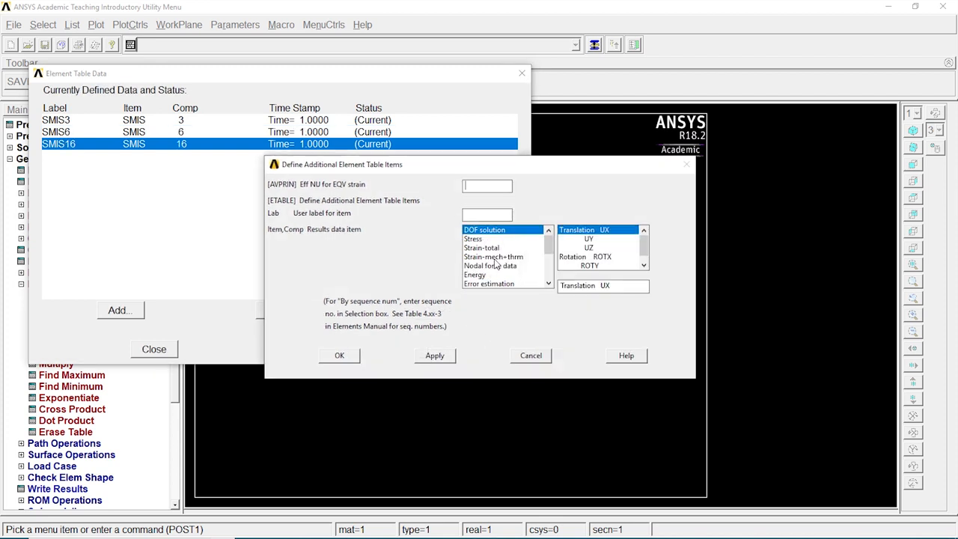
{"action": "left_click", "coordinate": [494, 284]}
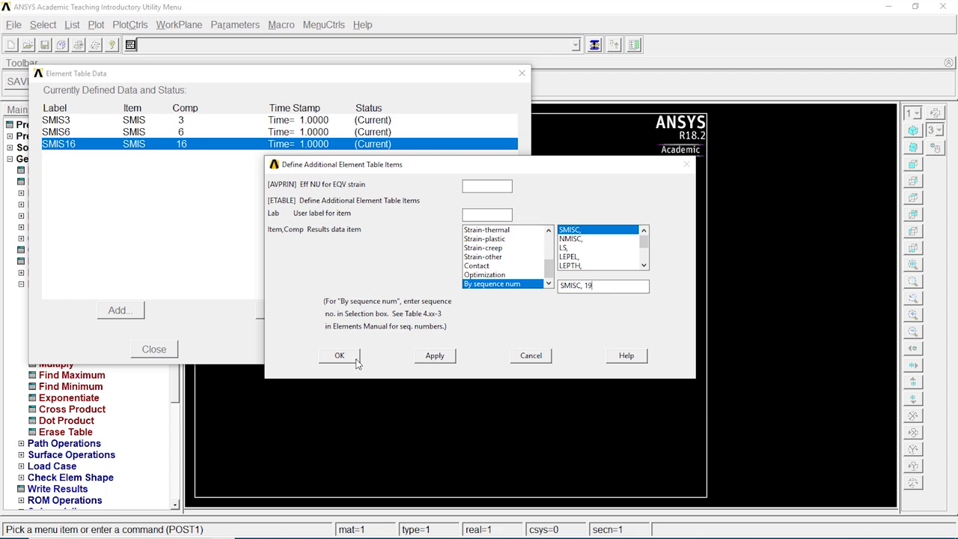
{"action": "left_click", "coordinate": [338, 355]}
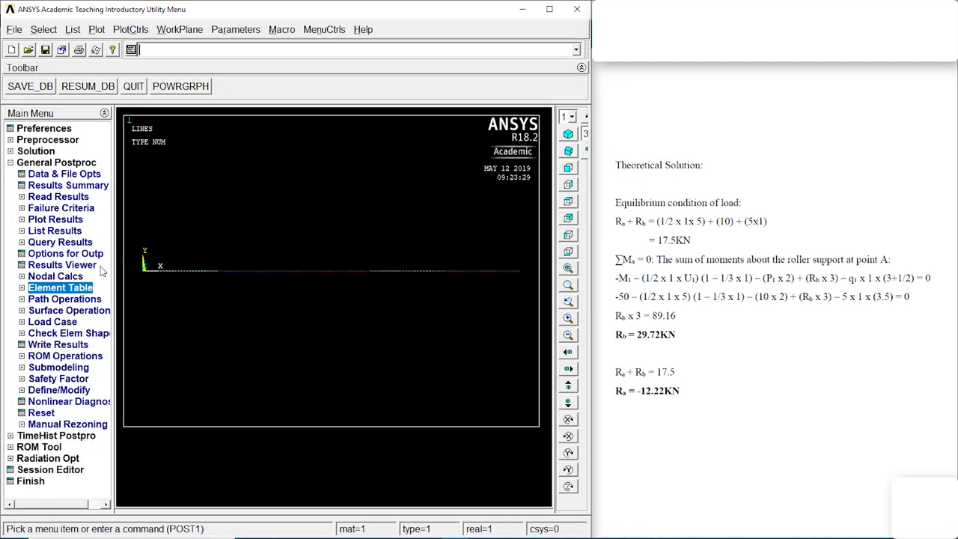
List all reaction solution items (FY about -12136 and 29586, total 17450) and close the listing.
{"action": "left_click", "coordinate": [54, 231]}
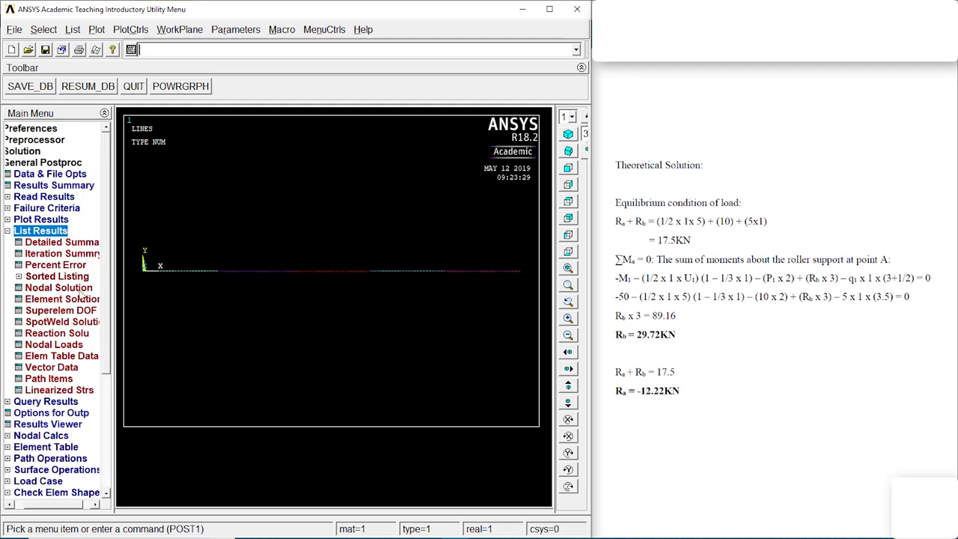
{"action": "left_click", "coordinate": [57, 332]}
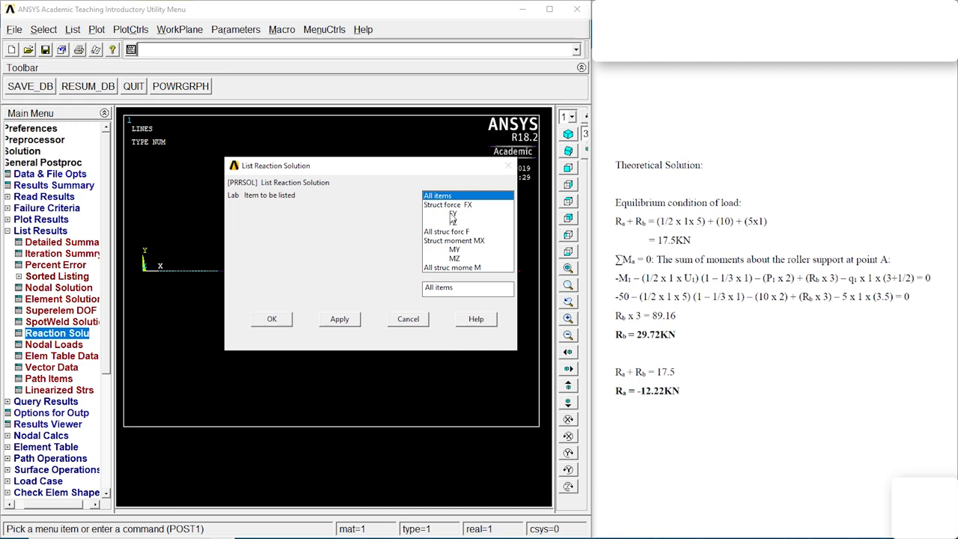
{"action": "left_click", "coordinate": [273, 319]}
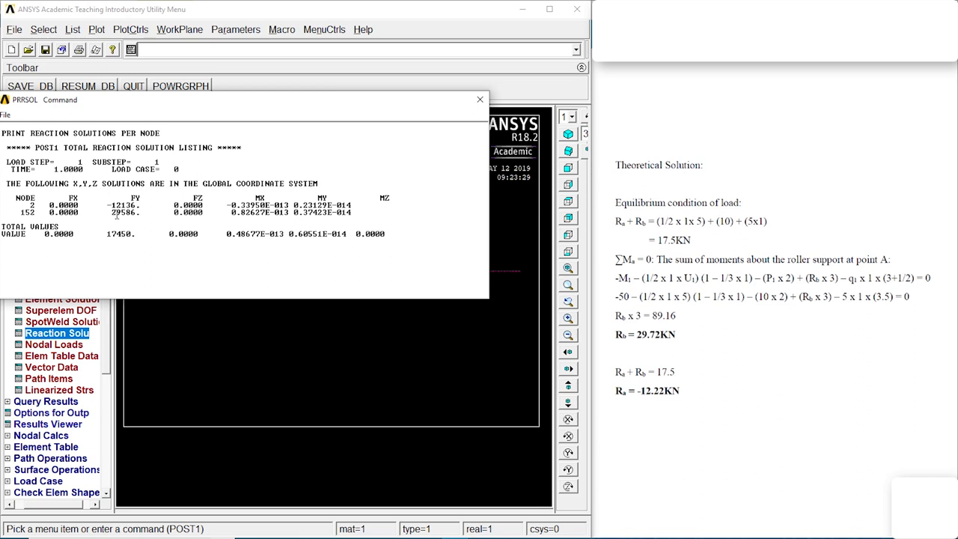
{"action": "double_click", "coordinate": [123, 205]}
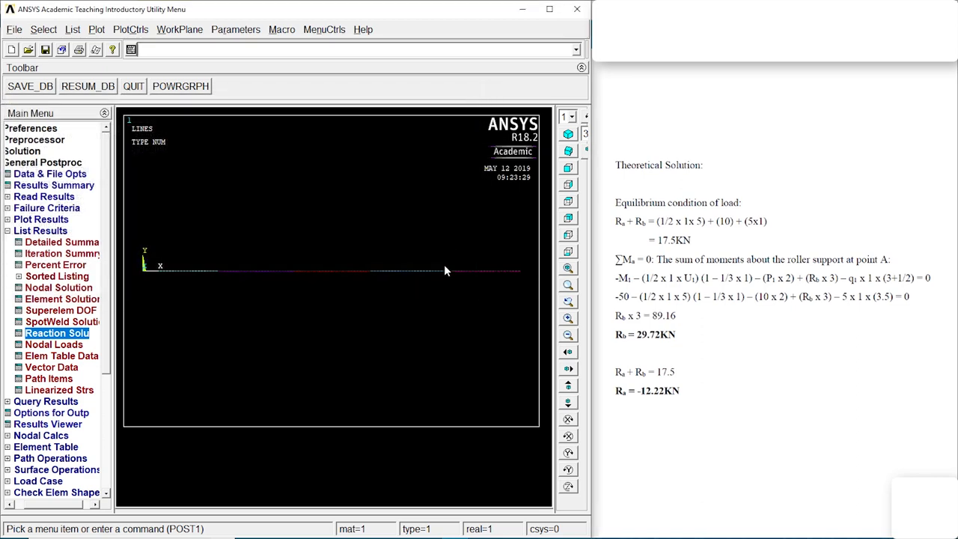
{"action": "left_click", "coordinate": [40, 231]}
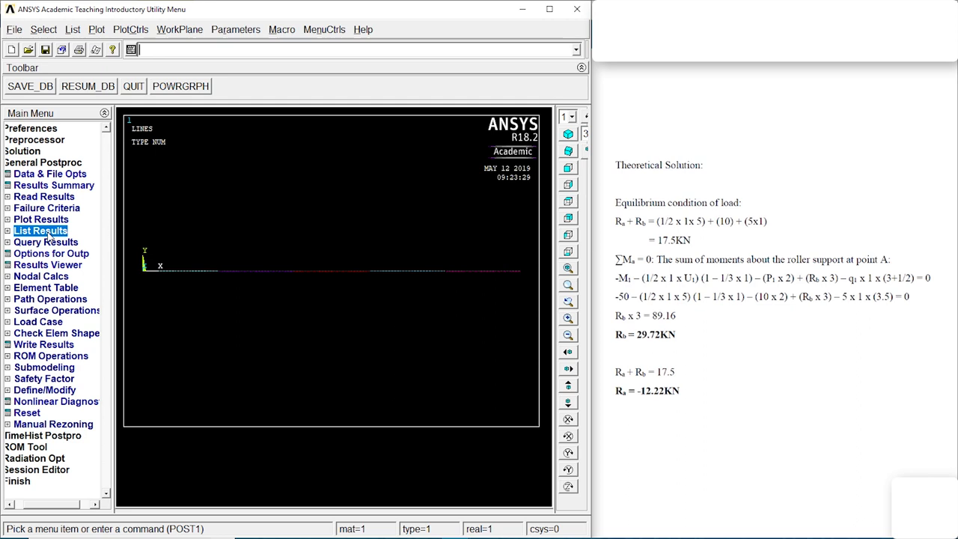
Plot the shear force diagram as line element results SMIS6 (node I) and SMIS19 (node J).
{"action": "left_click", "coordinate": [42, 218]}
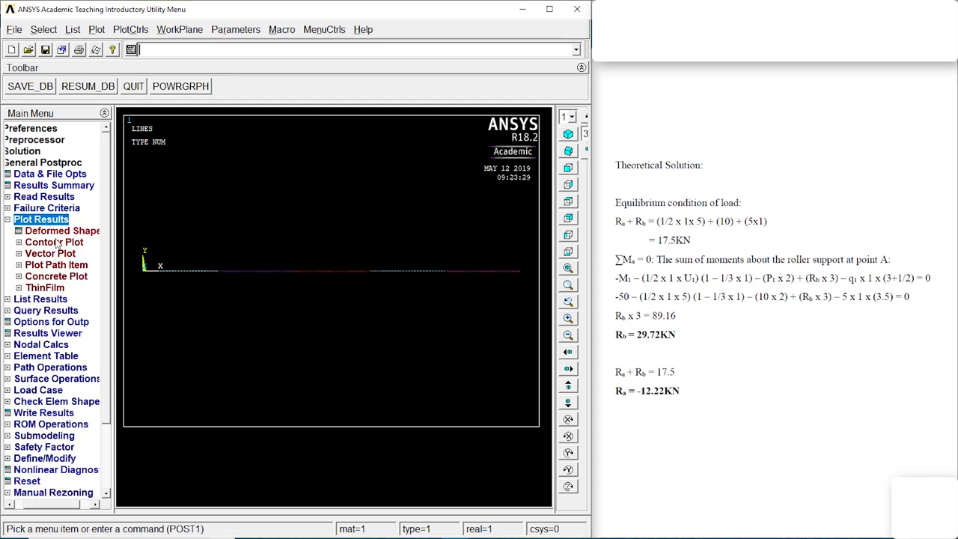
{"action": "left_click", "coordinate": [54, 243]}
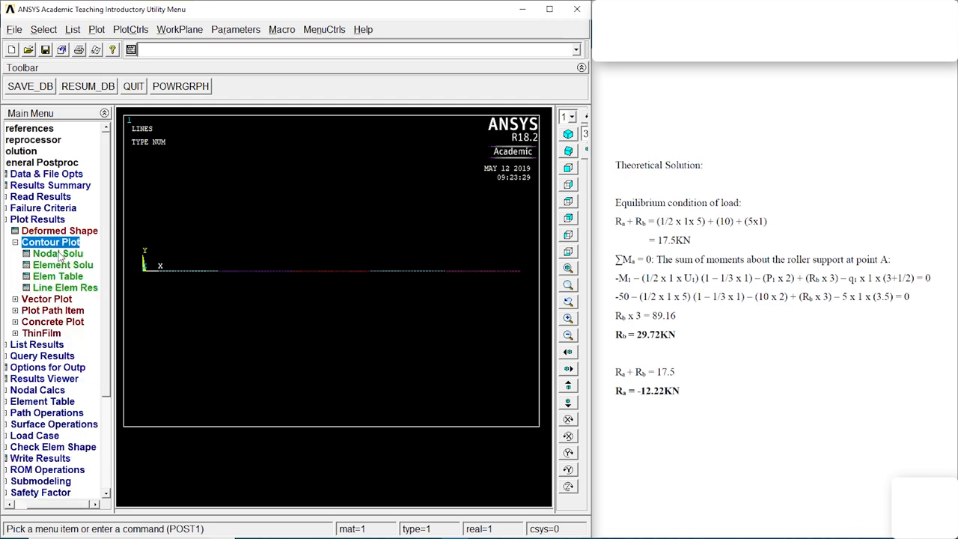
{"action": "left_click", "coordinate": [66, 287]}
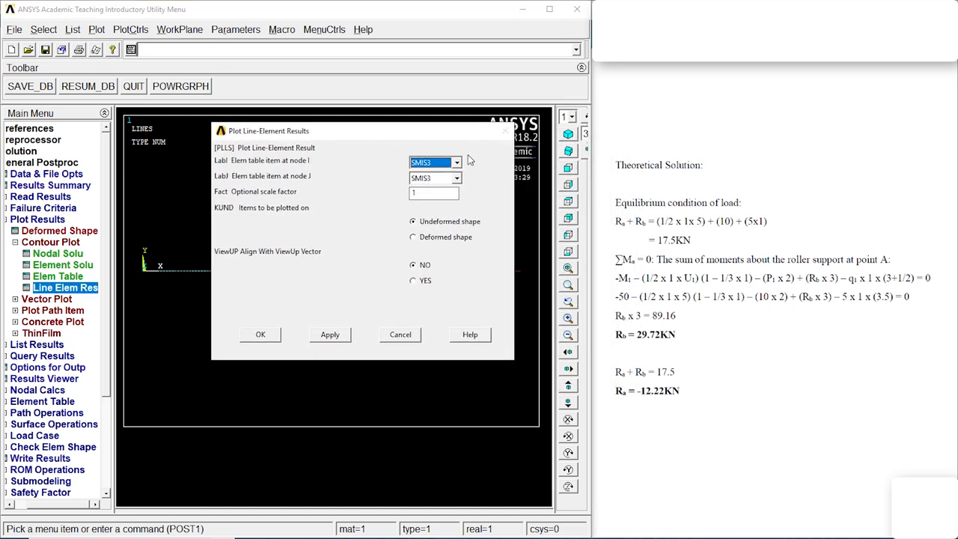
{"action": "left_click", "coordinate": [428, 162]}
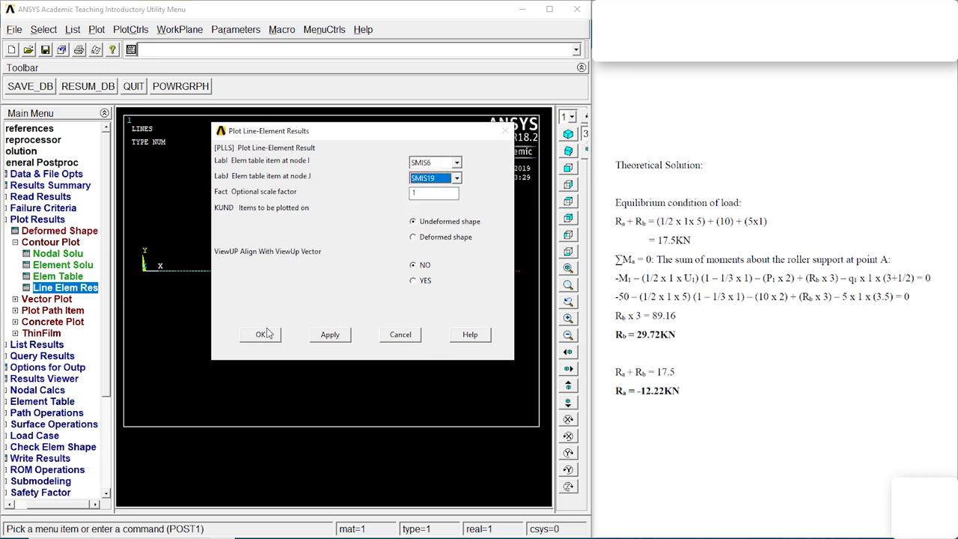
{"action": "left_click", "coordinate": [261, 336]}
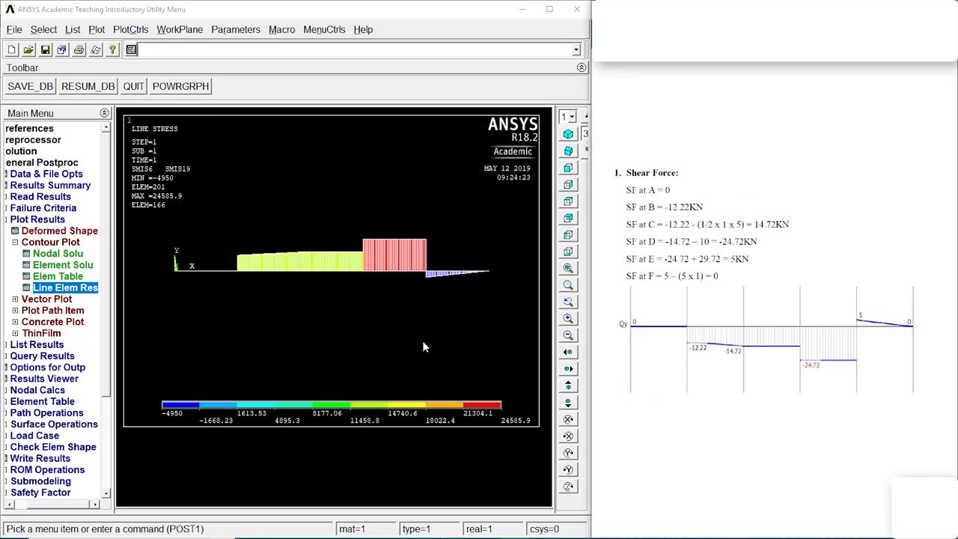
{"action": "mouse_move", "coordinate": [878, 408]}
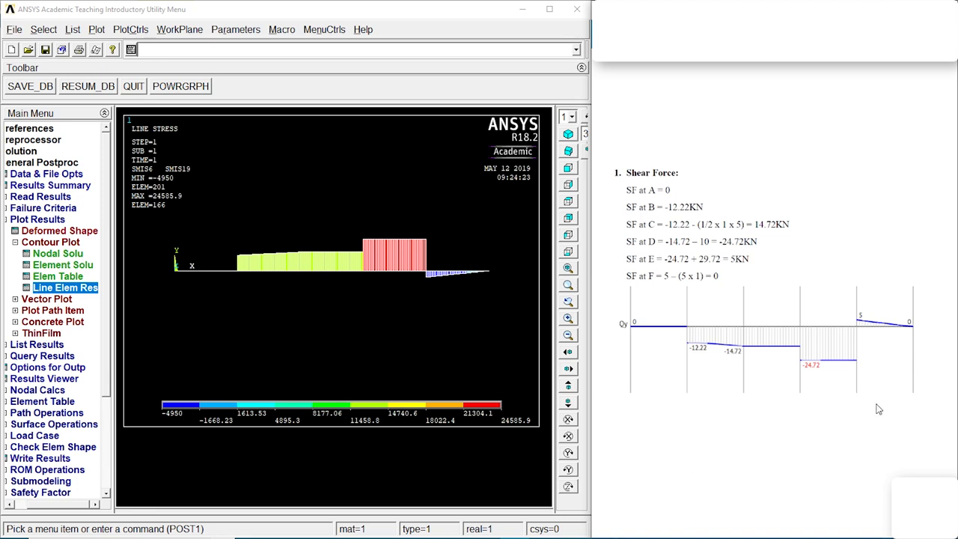
{"action": "mouse_move", "coordinate": [850, 295]}
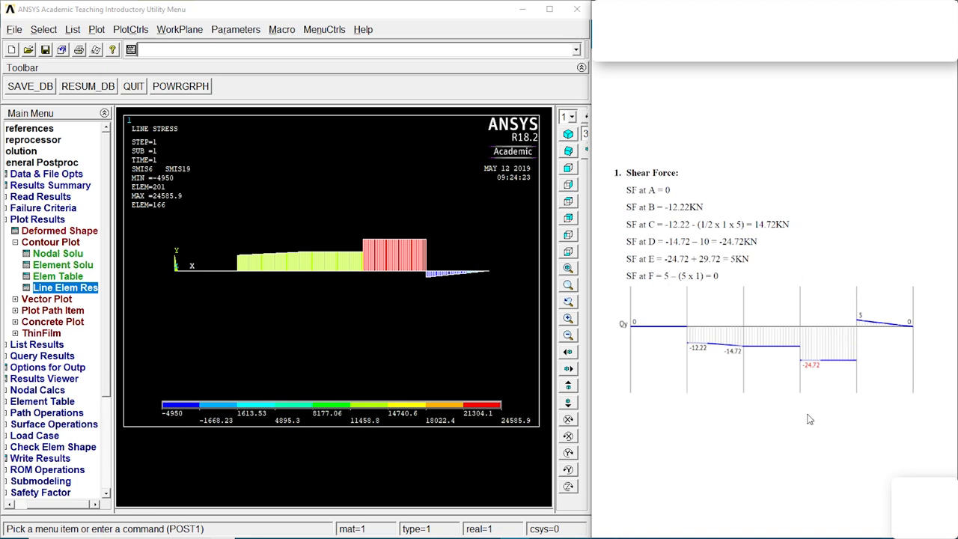
{"action": "mouse_move", "coordinate": [400, 319]}
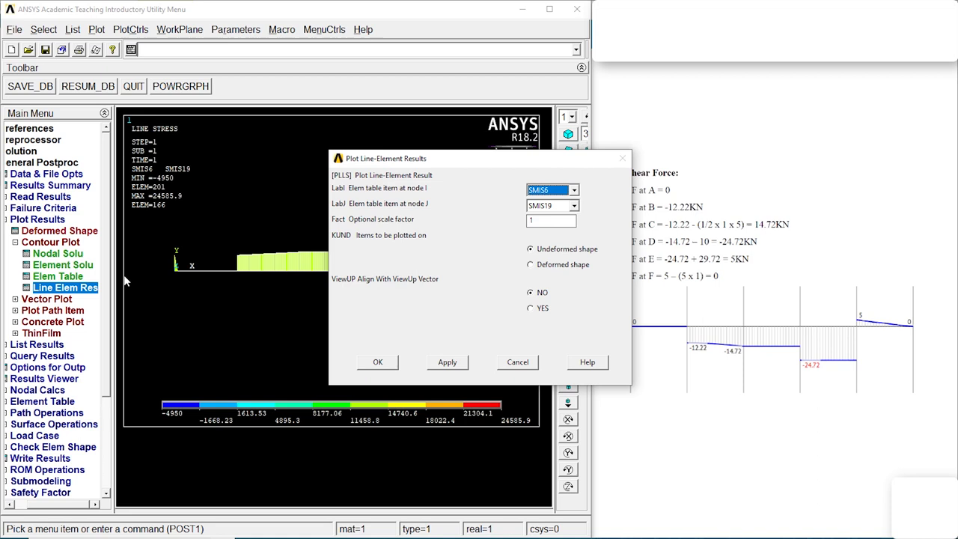
Plot the bending moment diagram from SMIS3 and SMIS16 and maximize the ANSYS window.
{"action": "left_click", "coordinate": [553, 189]}
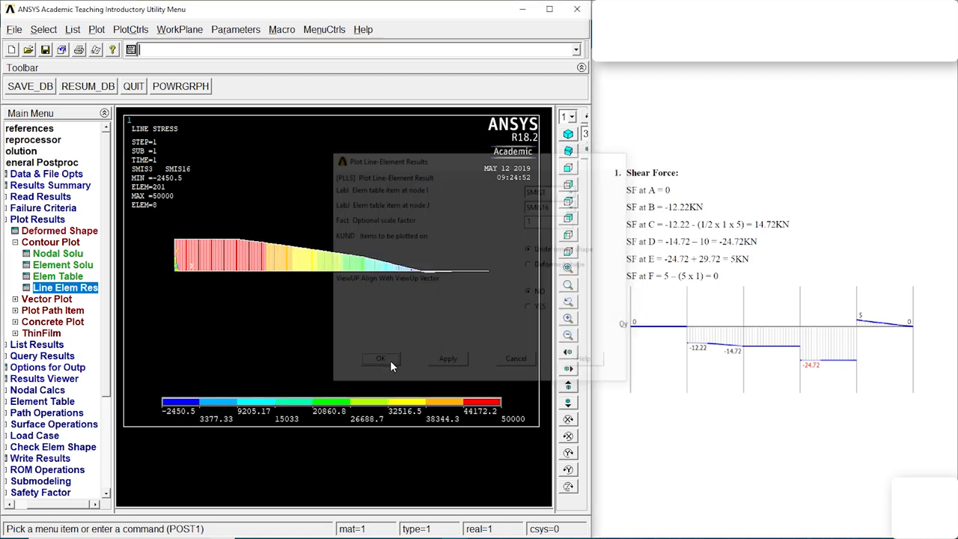
{"action": "left_click", "coordinate": [381, 358]}
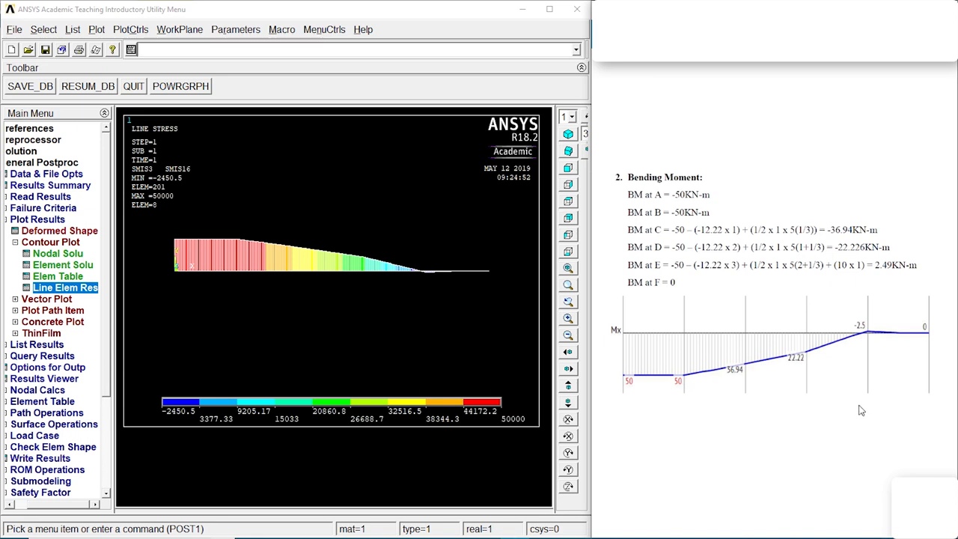
{"action": "mouse_move", "coordinate": [63, 253]}
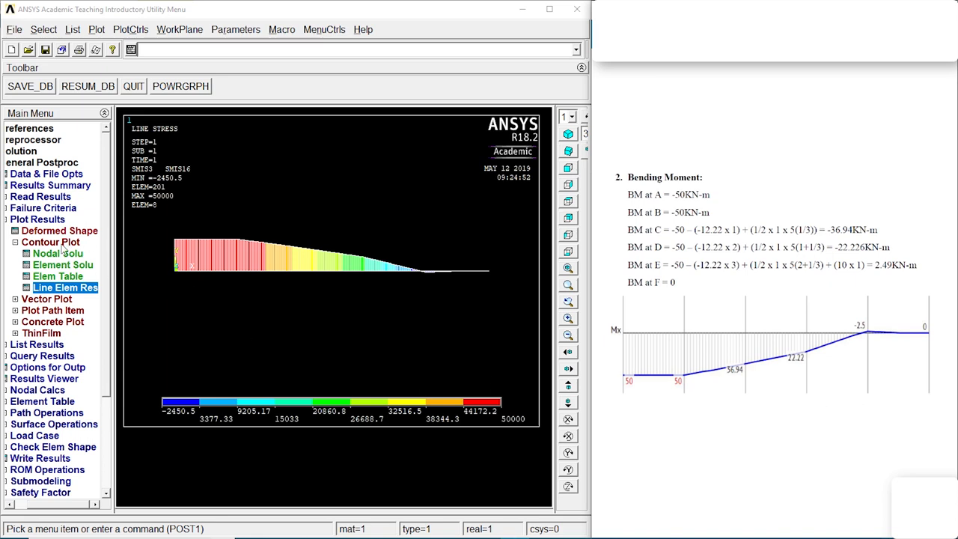
{"action": "left_click", "coordinate": [550, 9]}
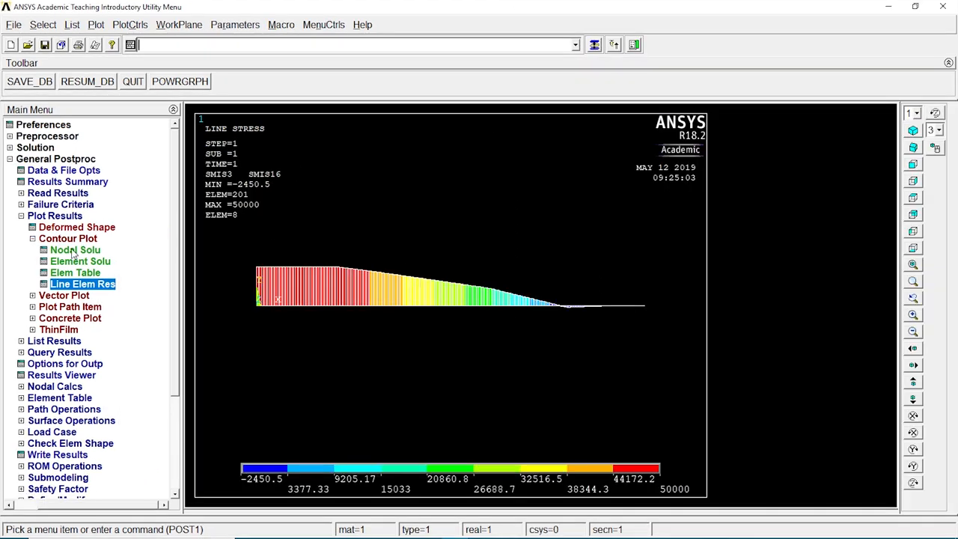
Plot the nodal contour of Y-component displacement from the DOF solution.
{"action": "left_click", "coordinate": [75, 248]}
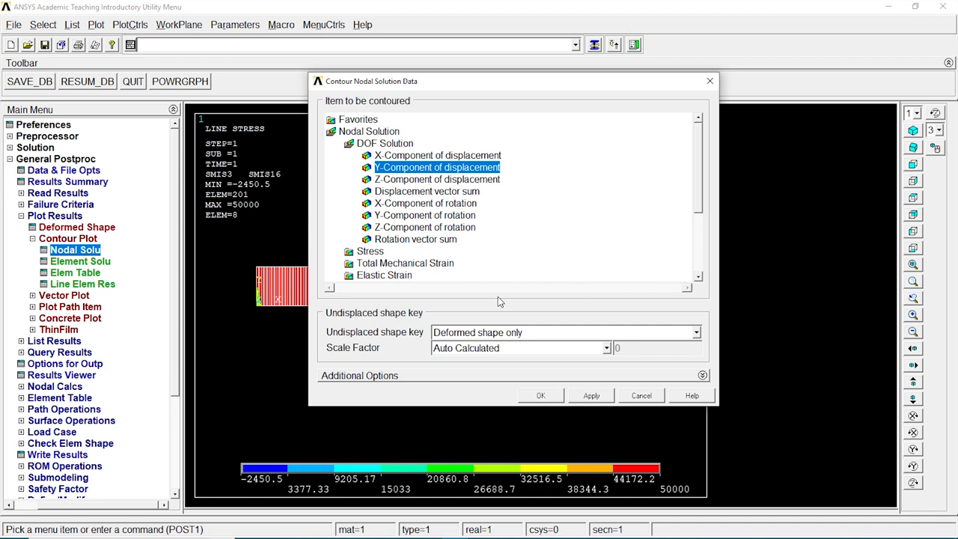
{"action": "left_click", "coordinate": [540, 395]}
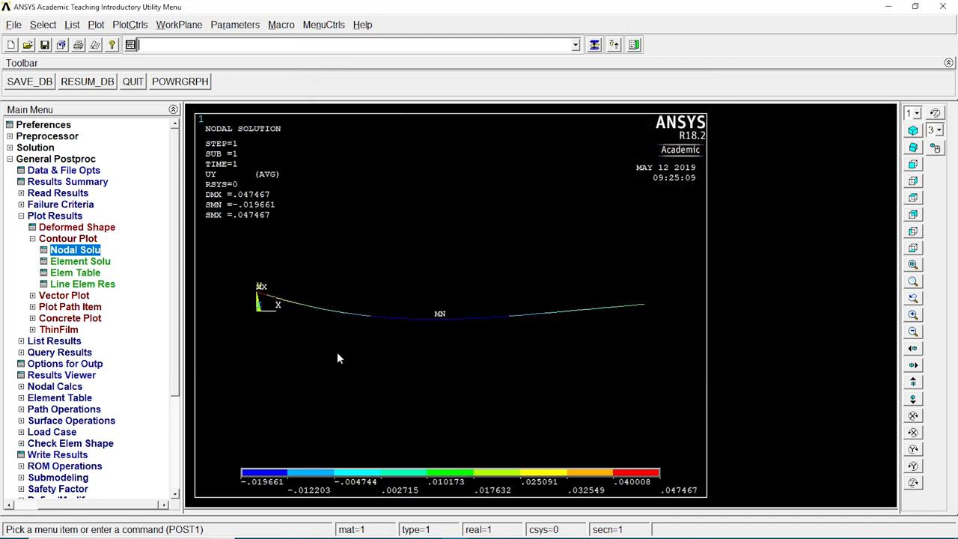
{"action": "mouse_move", "coordinate": [138, 30]}
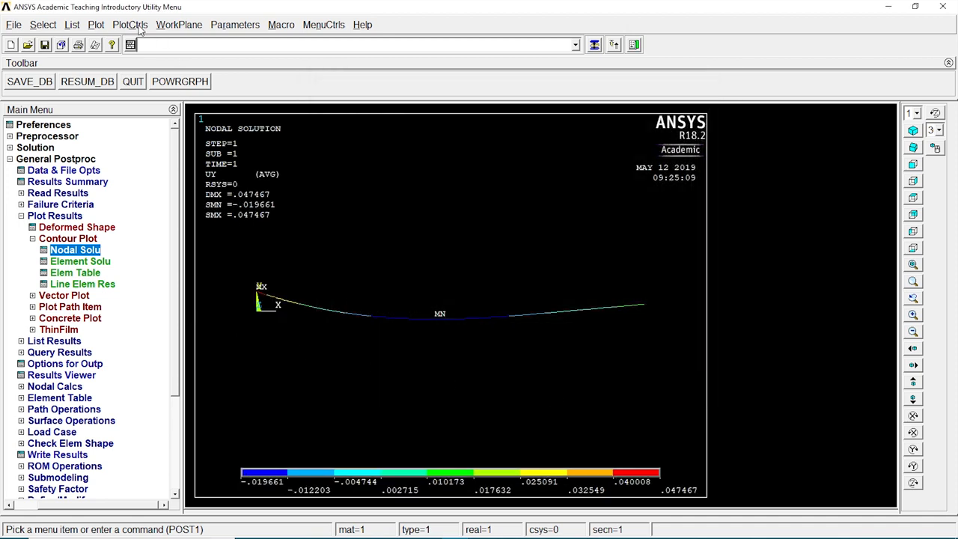
Turn on /ESHAPE element shape display so the beam is drawn with its real cross-section.
{"action": "left_click", "coordinate": [128, 24]}
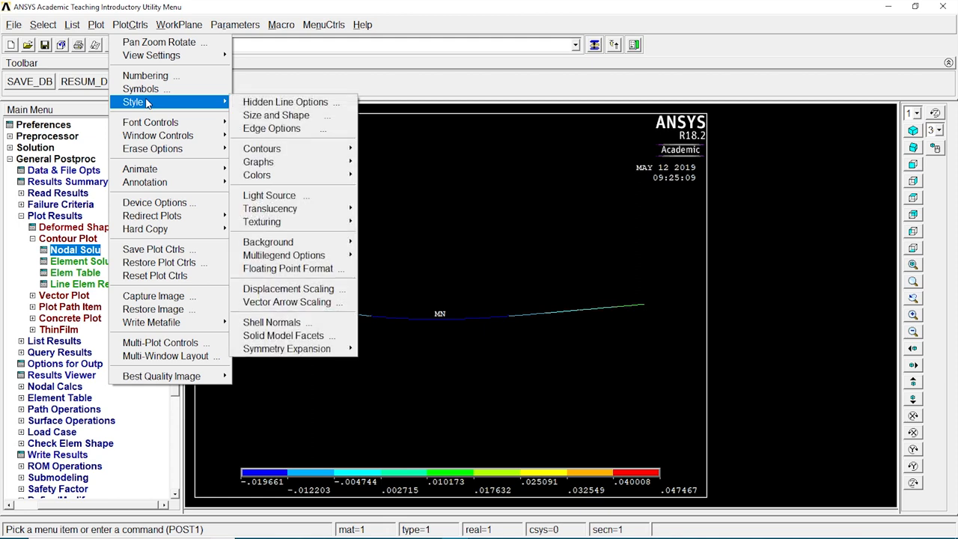
{"action": "left_click", "coordinate": [276, 114]}
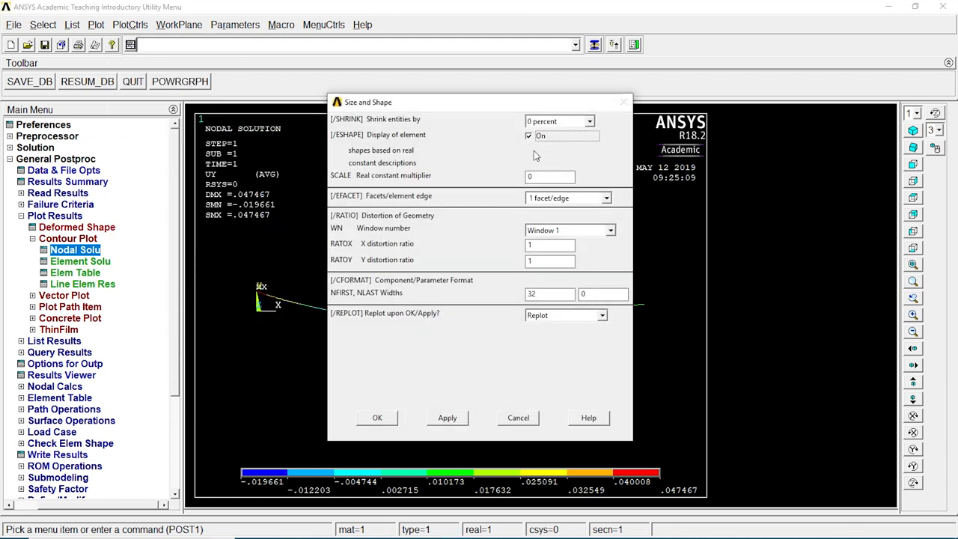
{"action": "left_click", "coordinate": [377, 418]}
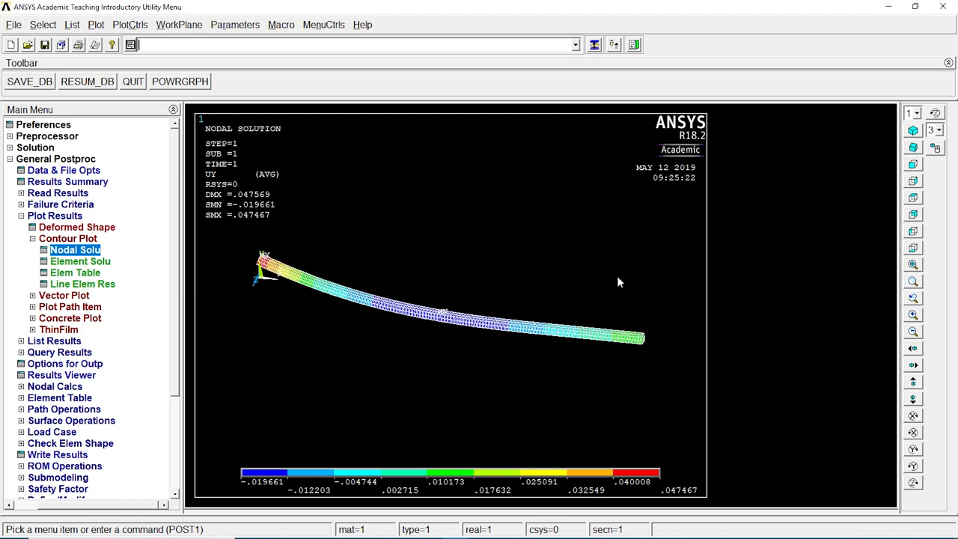
{"action": "left_click", "coordinate": [74, 249]}
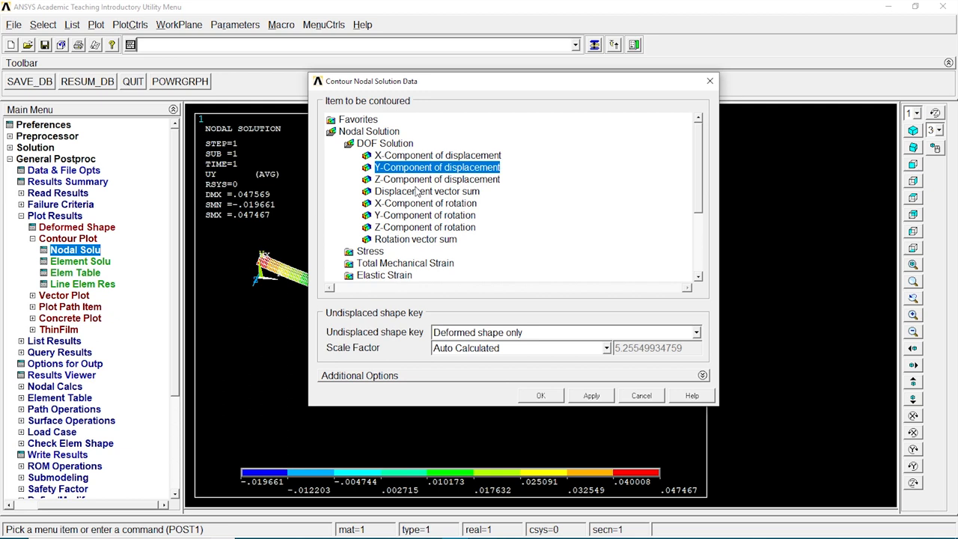
Display the von Mises stress contour on the beam, peaking near 0.300E+09.
{"action": "scroll", "scroll_direction": "down", "scroll_amount": 3}
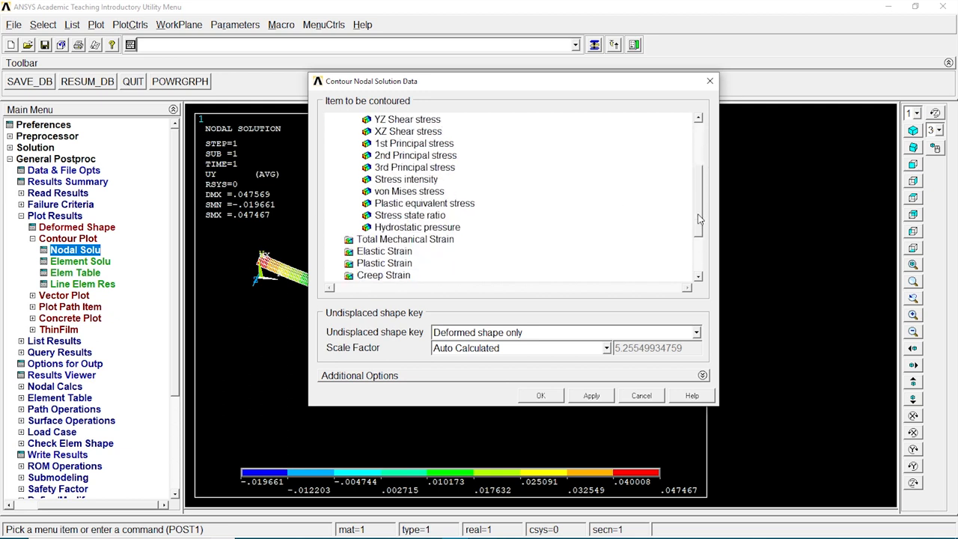
{"action": "mouse_move", "coordinate": [423, 194]}
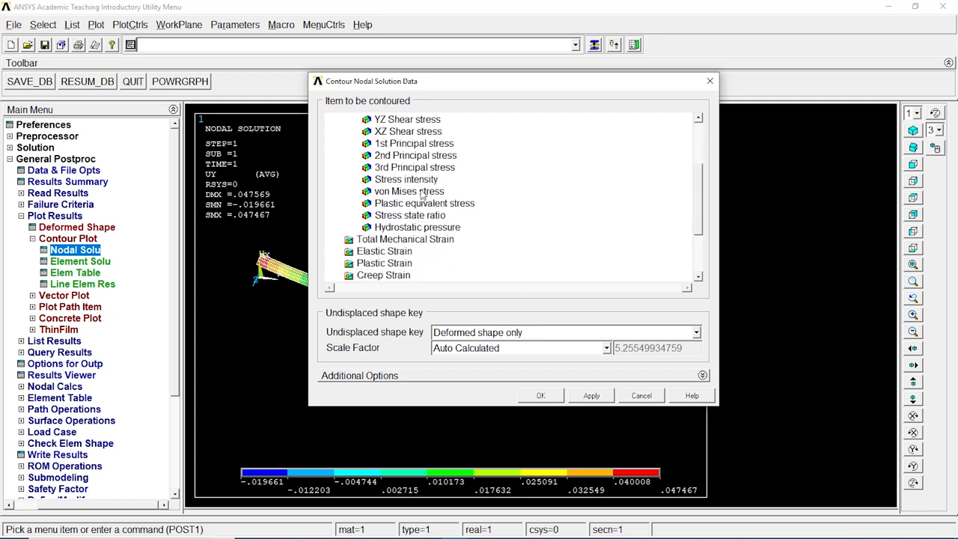
{"action": "left_click", "coordinate": [541, 395]}
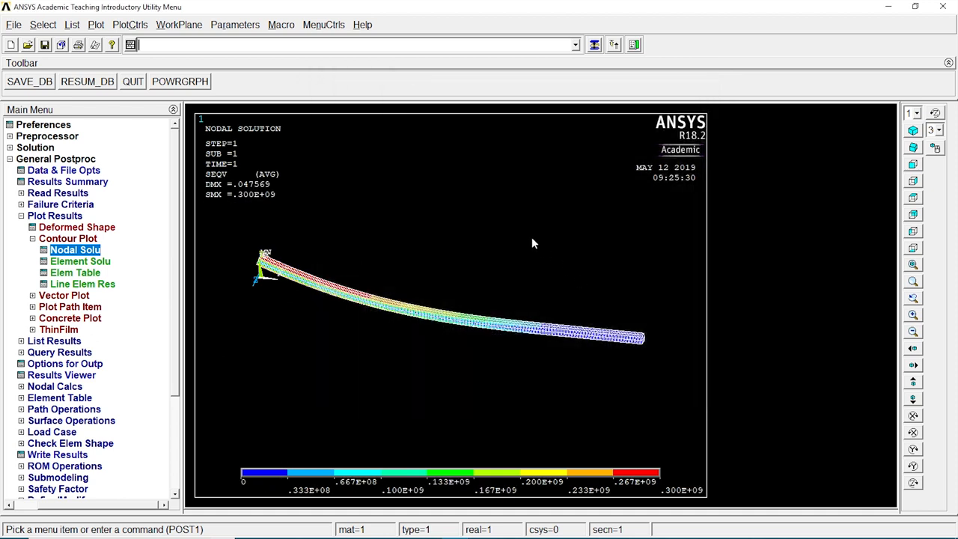